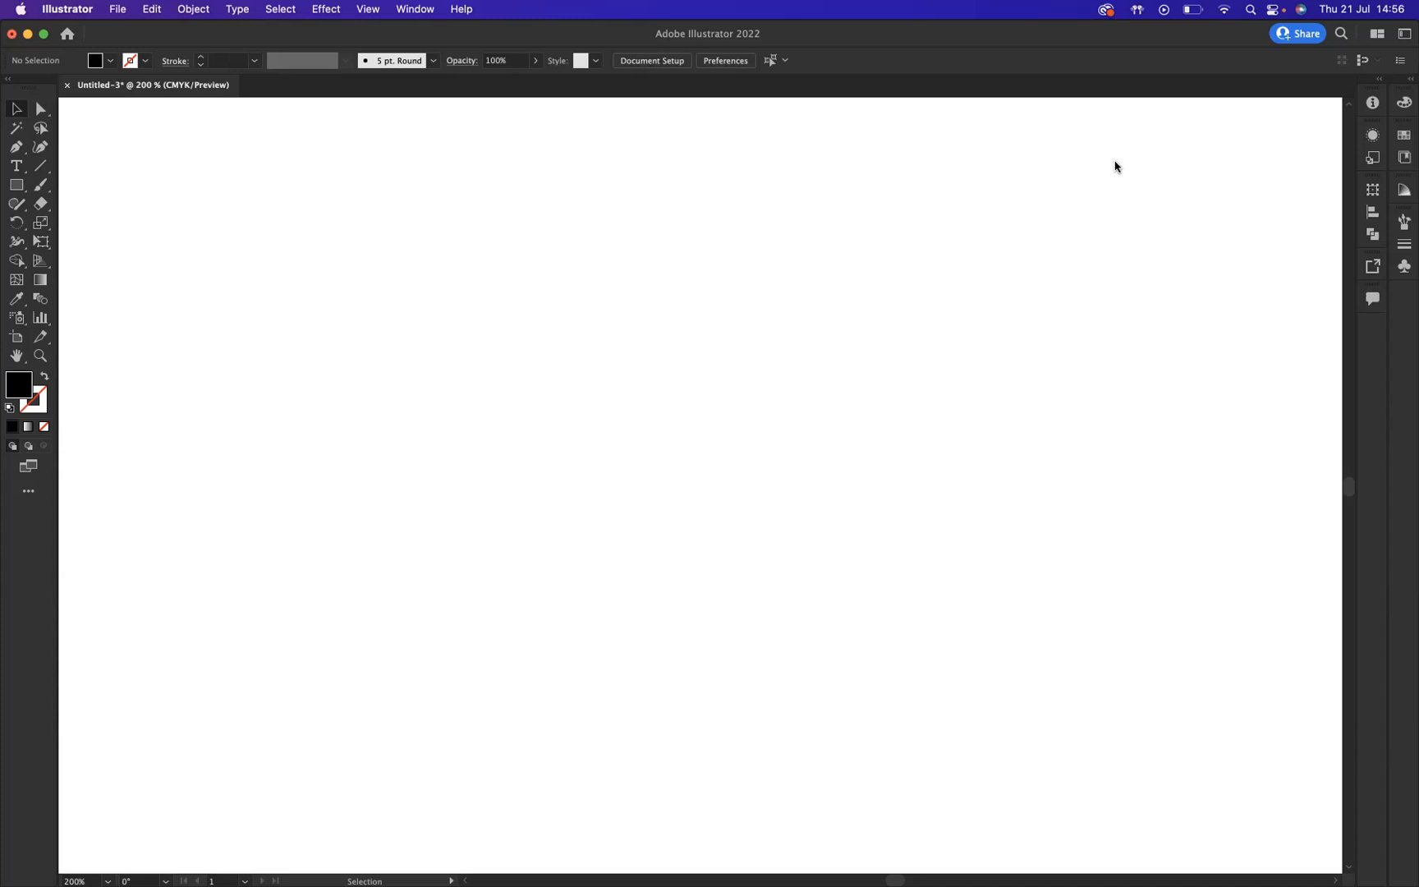
mouse_move(20, 172)
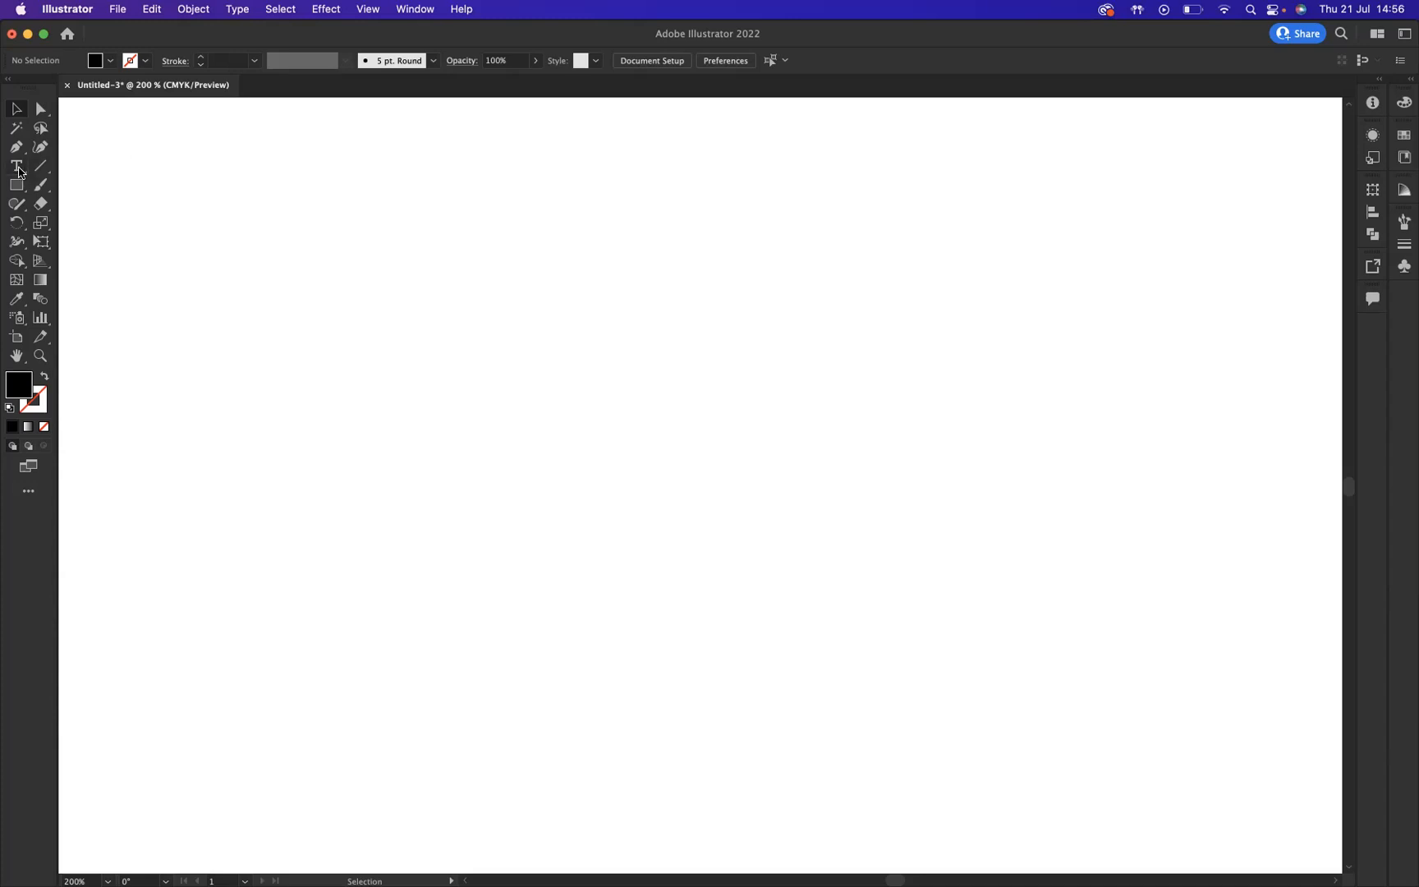
Step: Place a point-text object reading 'BLUE SKY GRAPHICS' on the artboard in Myriad Pro
left_click(17, 166)
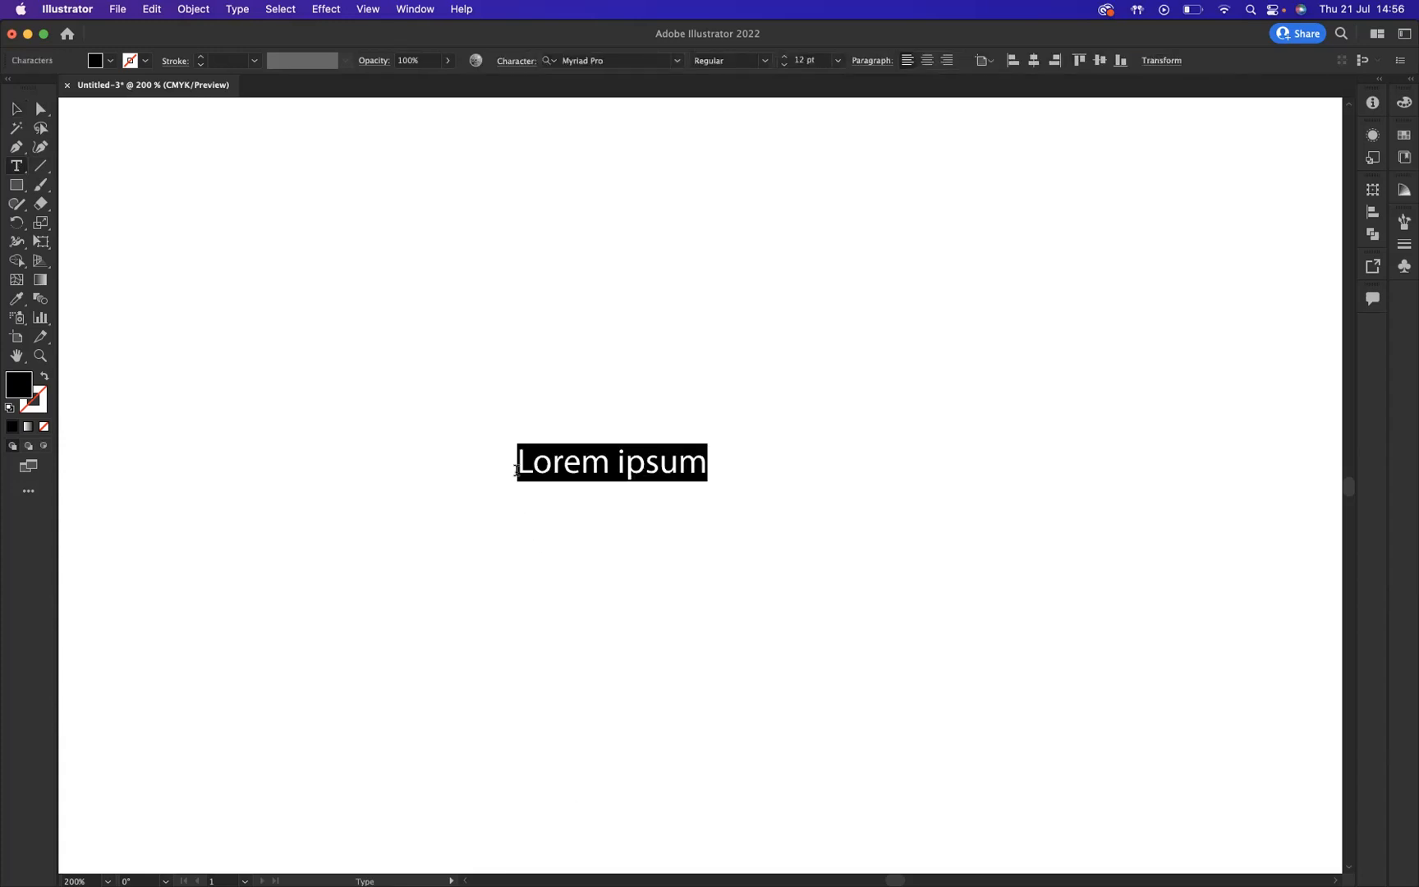
type("B:")
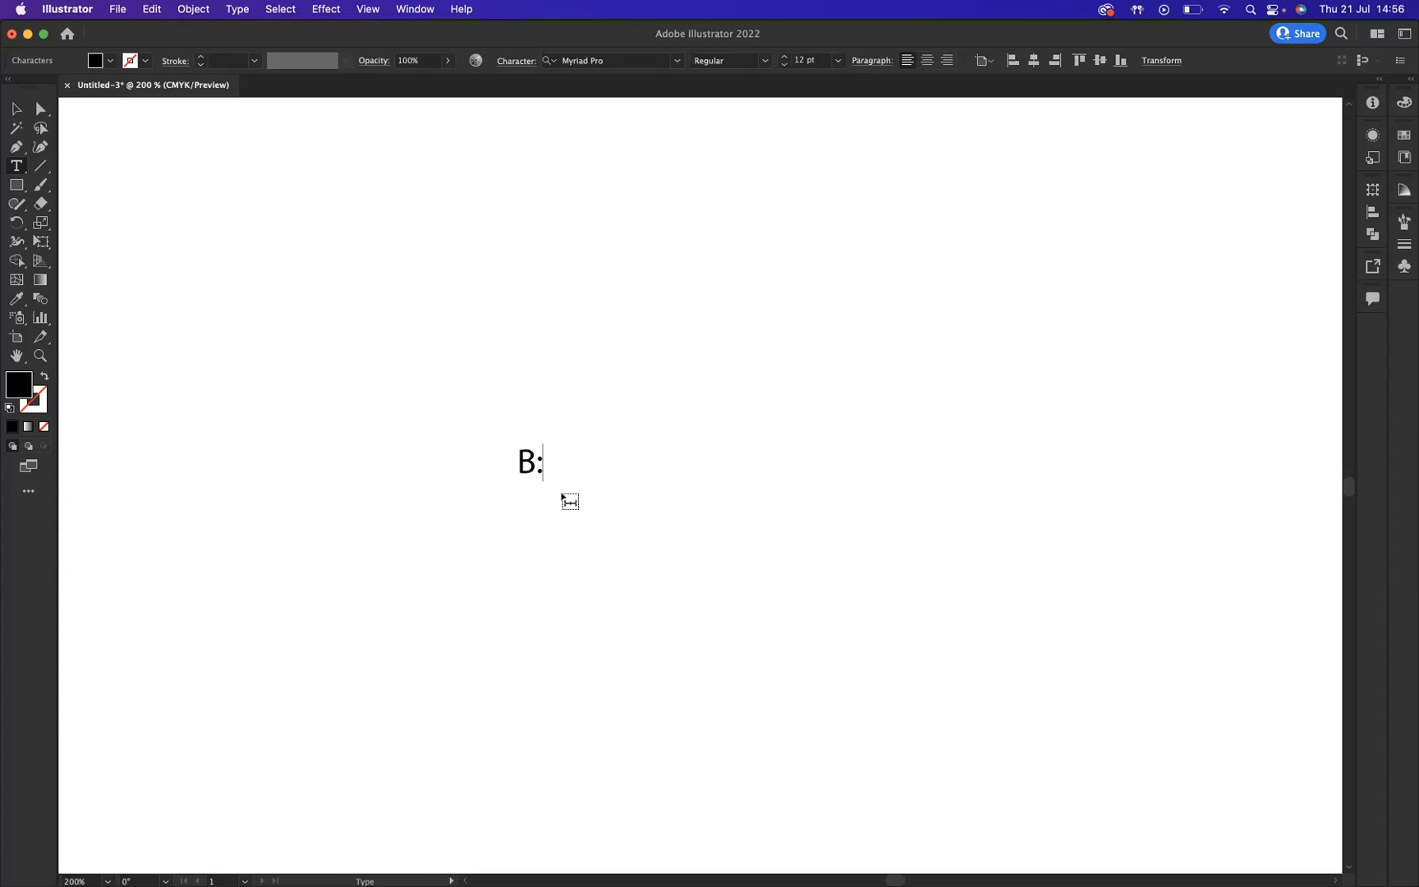
type("LUE S")
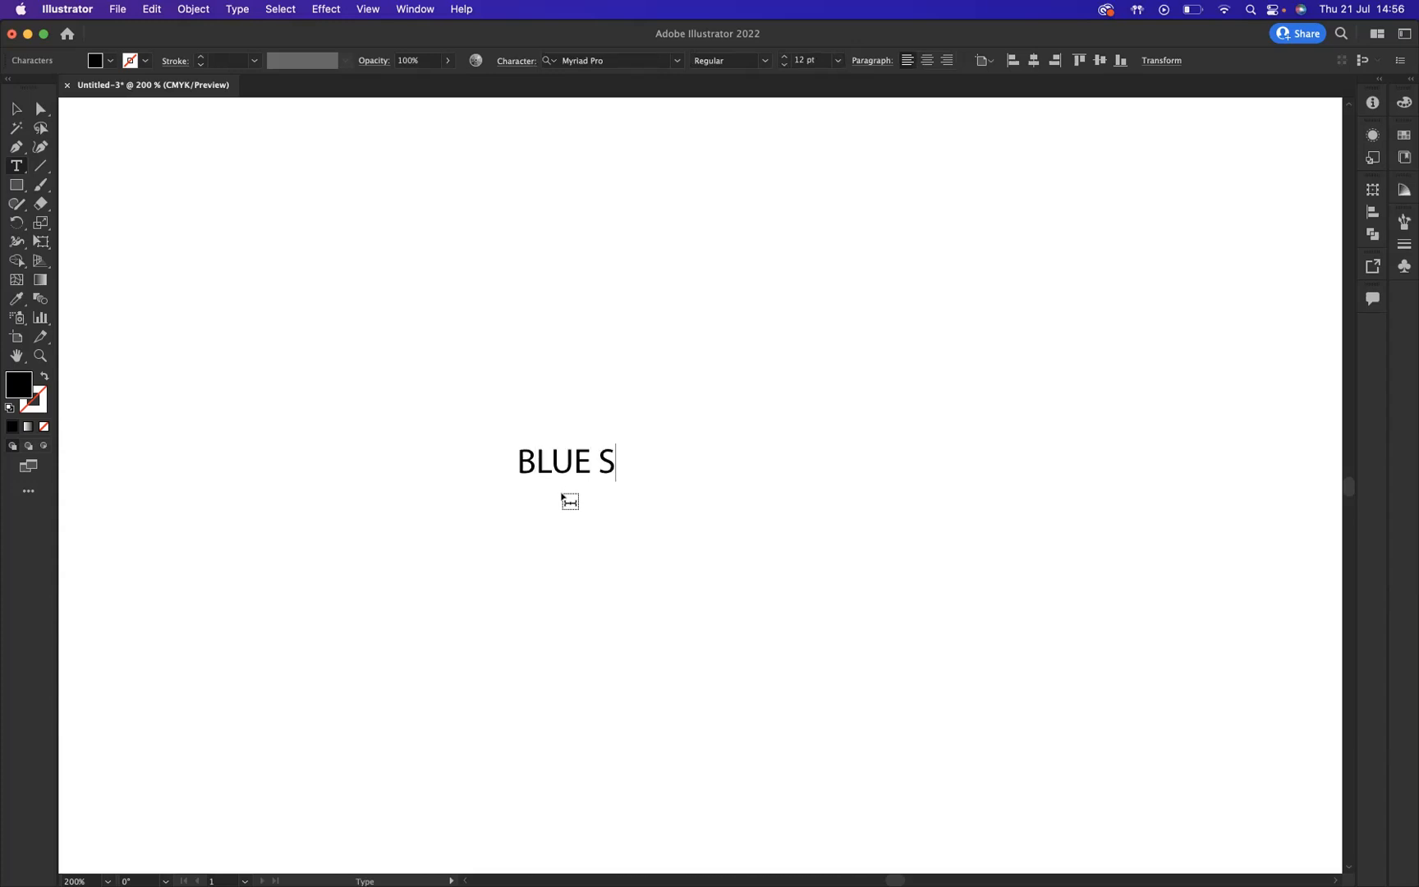
type("KY GRA")
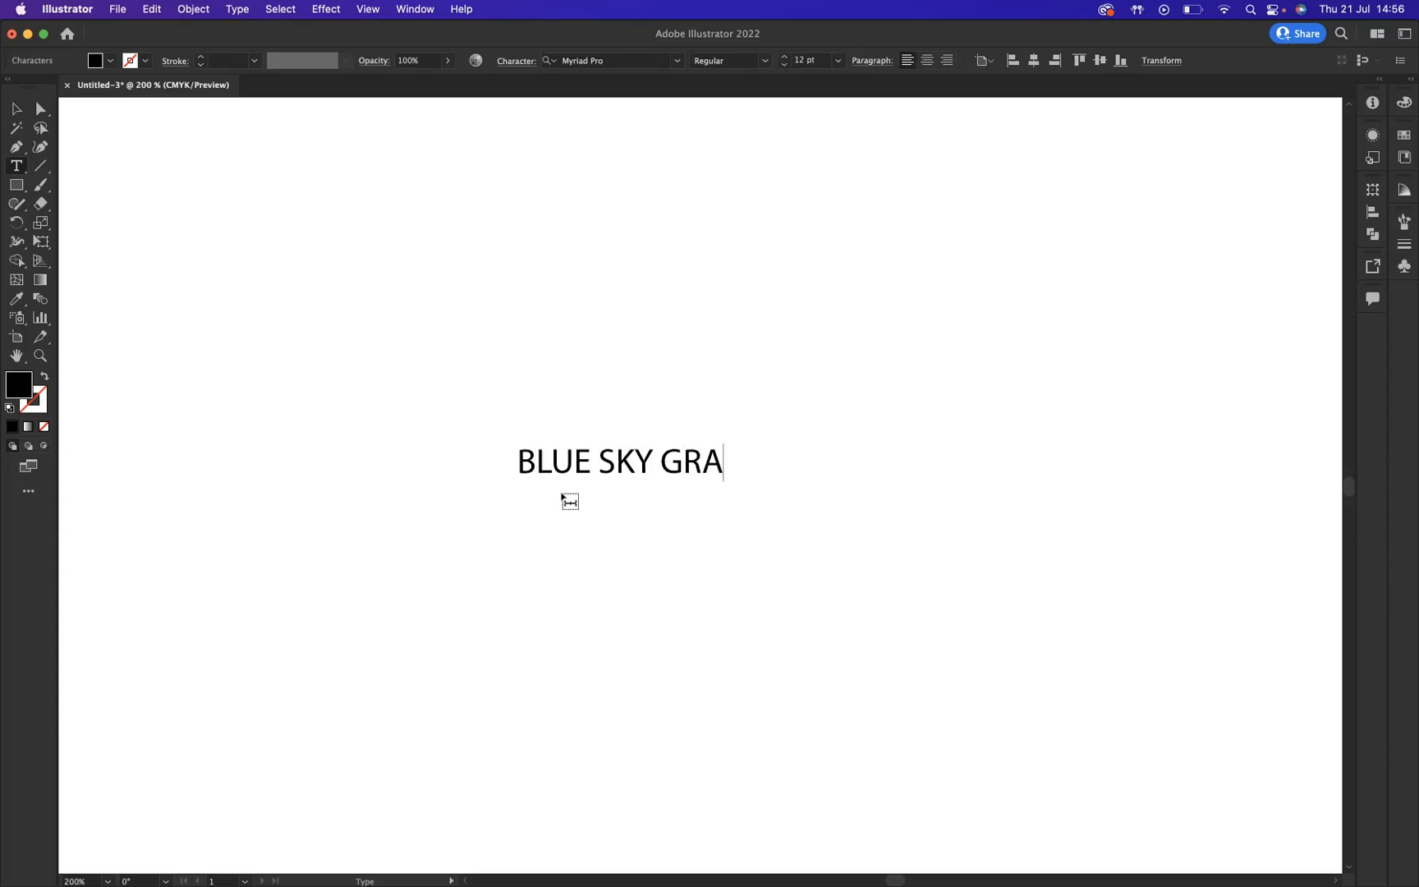
type("PHICS")
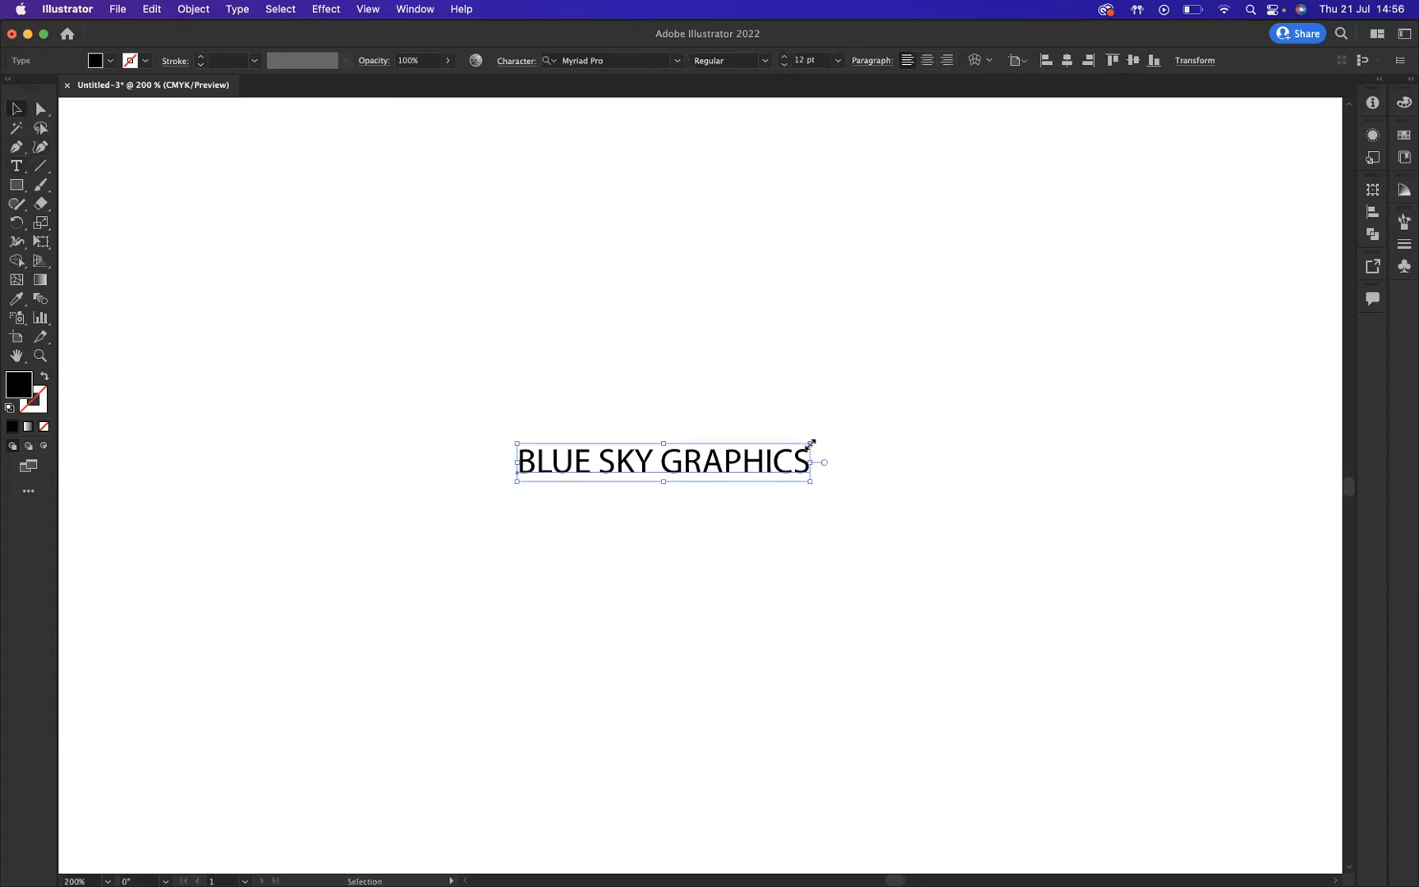
Step: Scale the text object up to roughly 36 pt and move it lower on the artboard
left_click(871, 659)
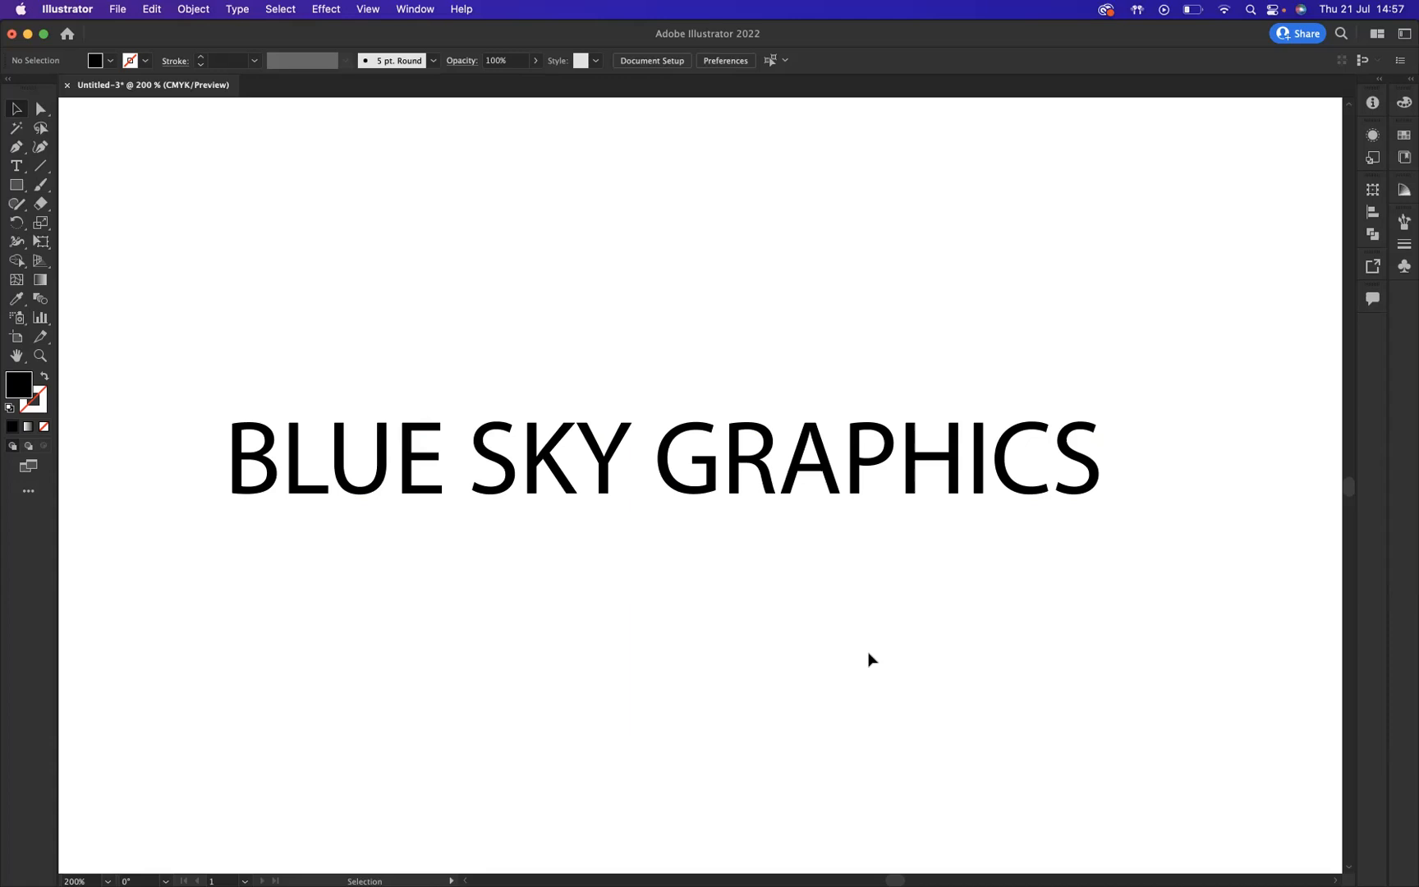
mouse_move(737, 463)
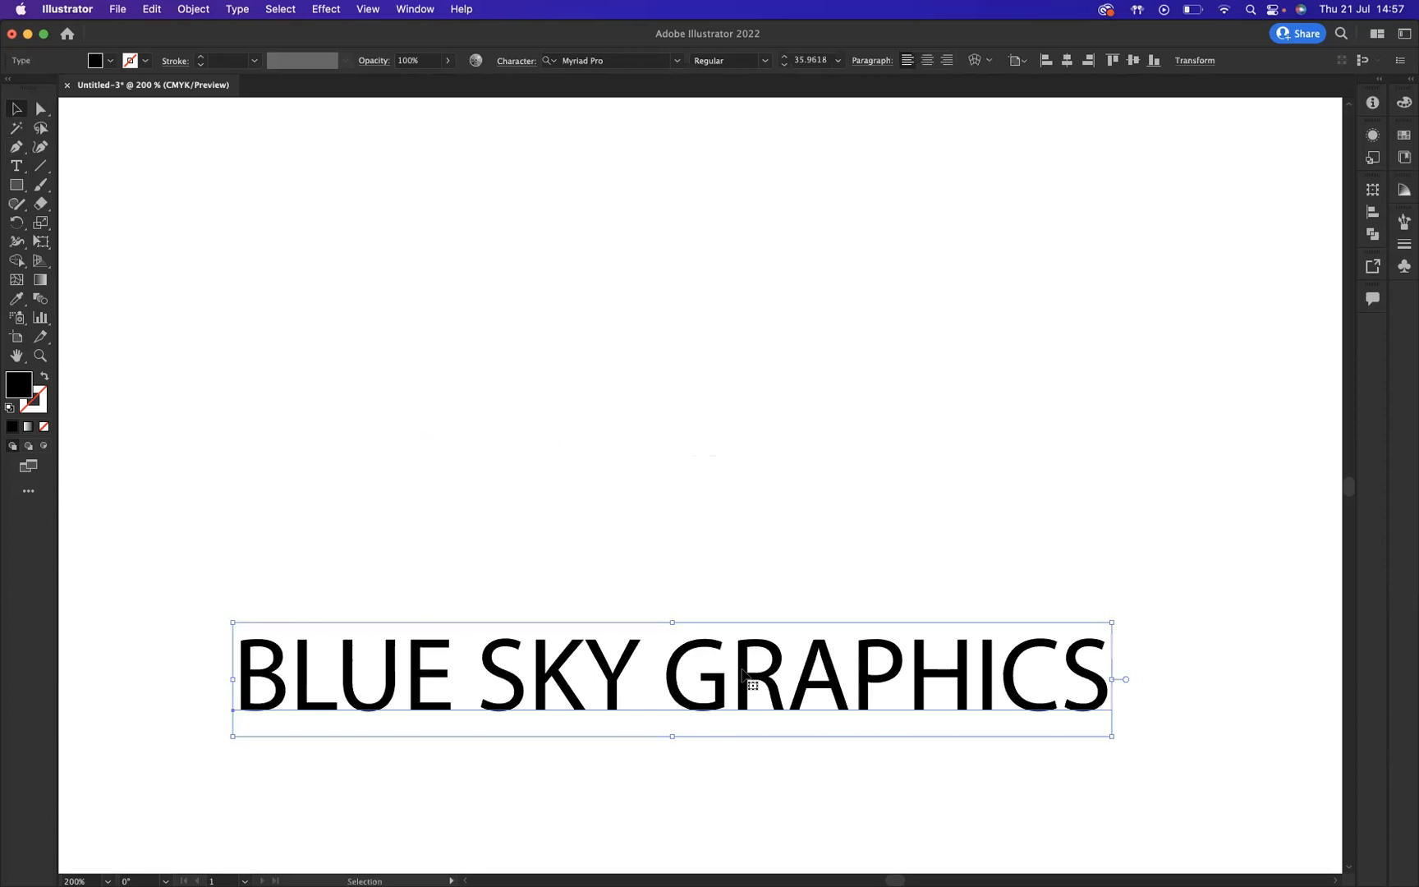
mouse_move(442, 105)
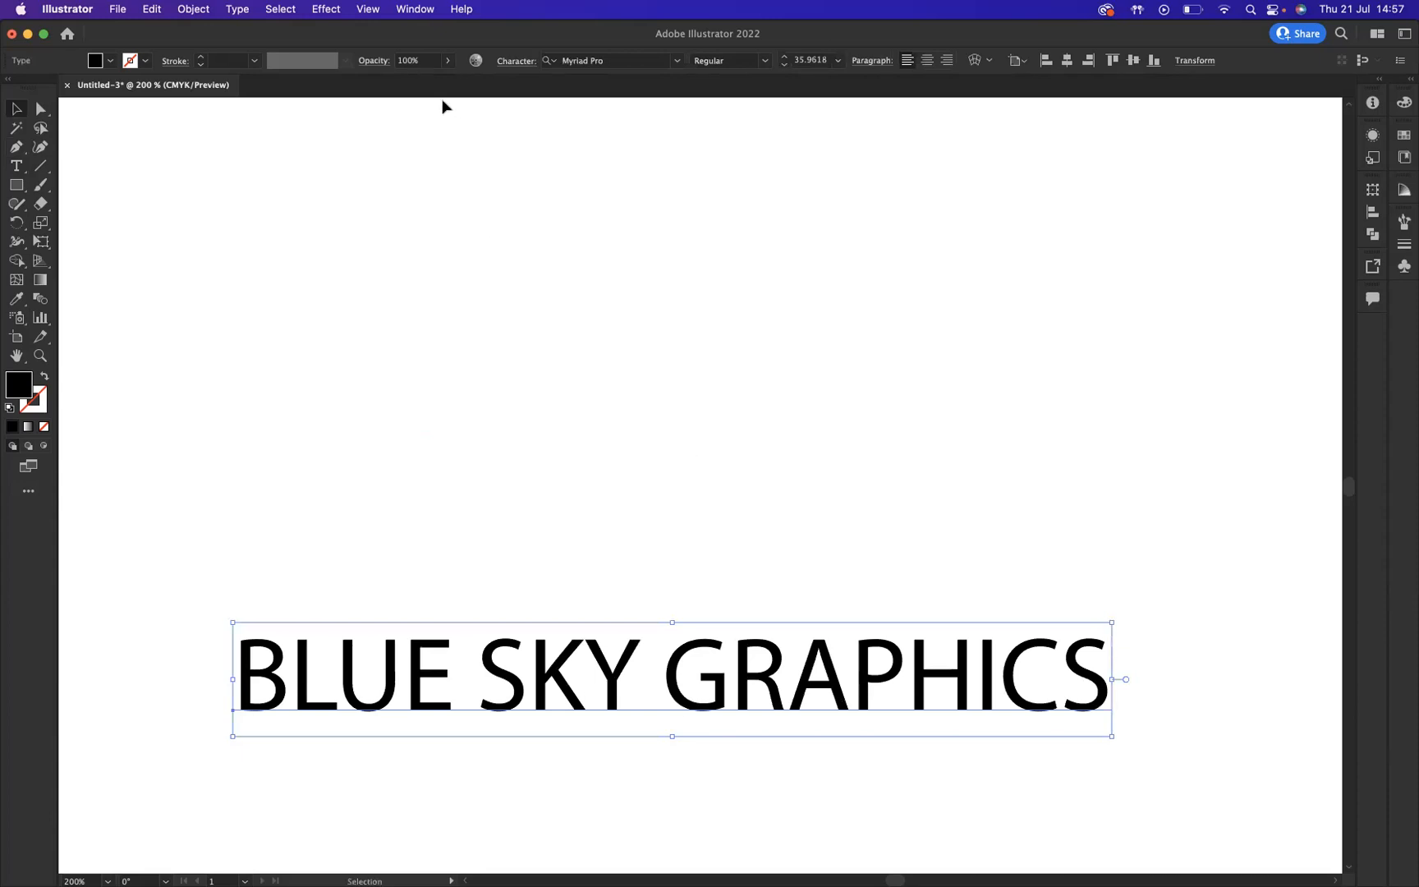
left_click(414, 10)
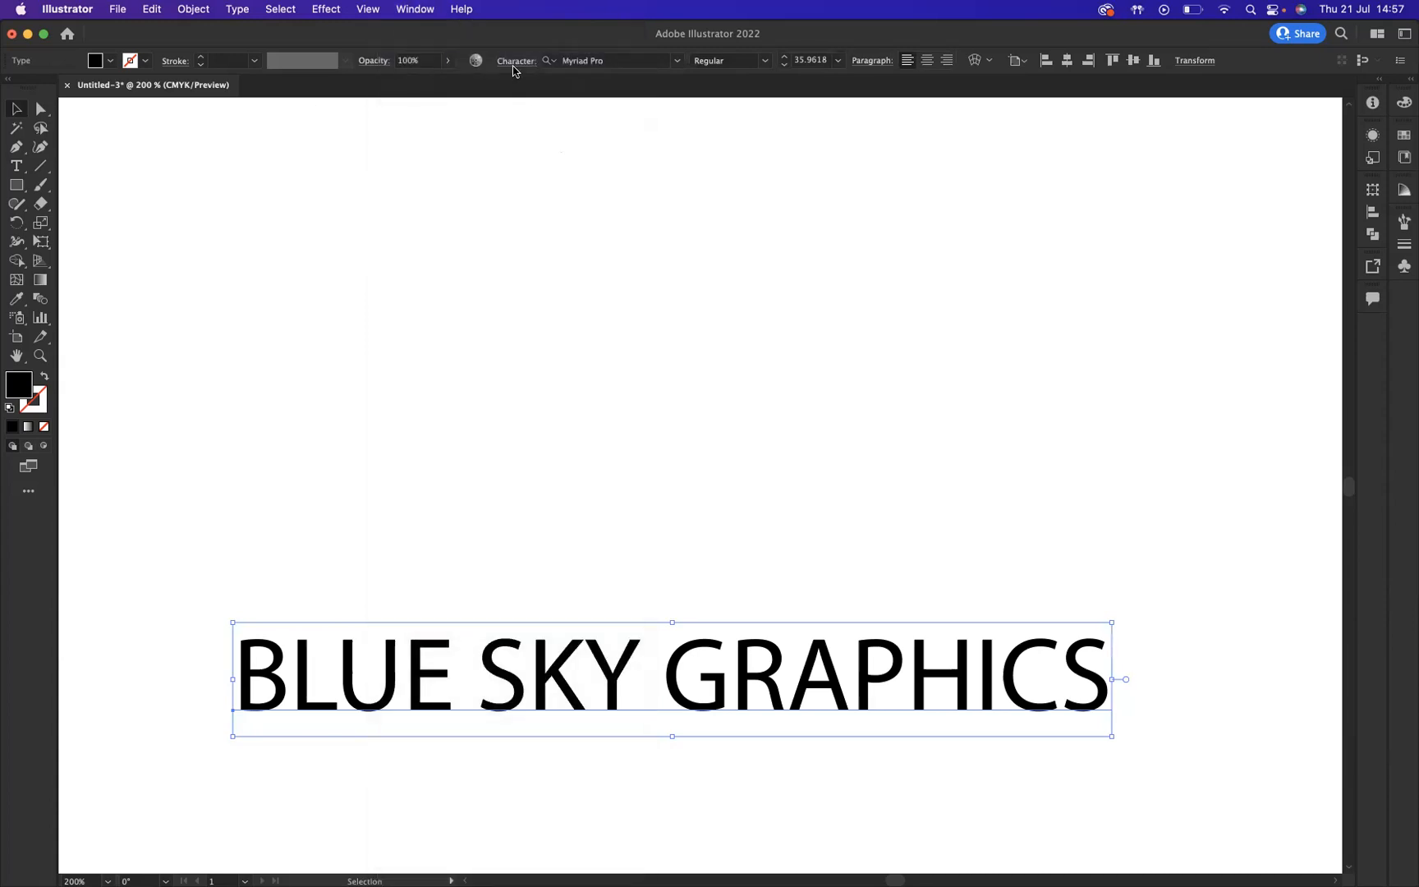
mouse_move(662, 312)
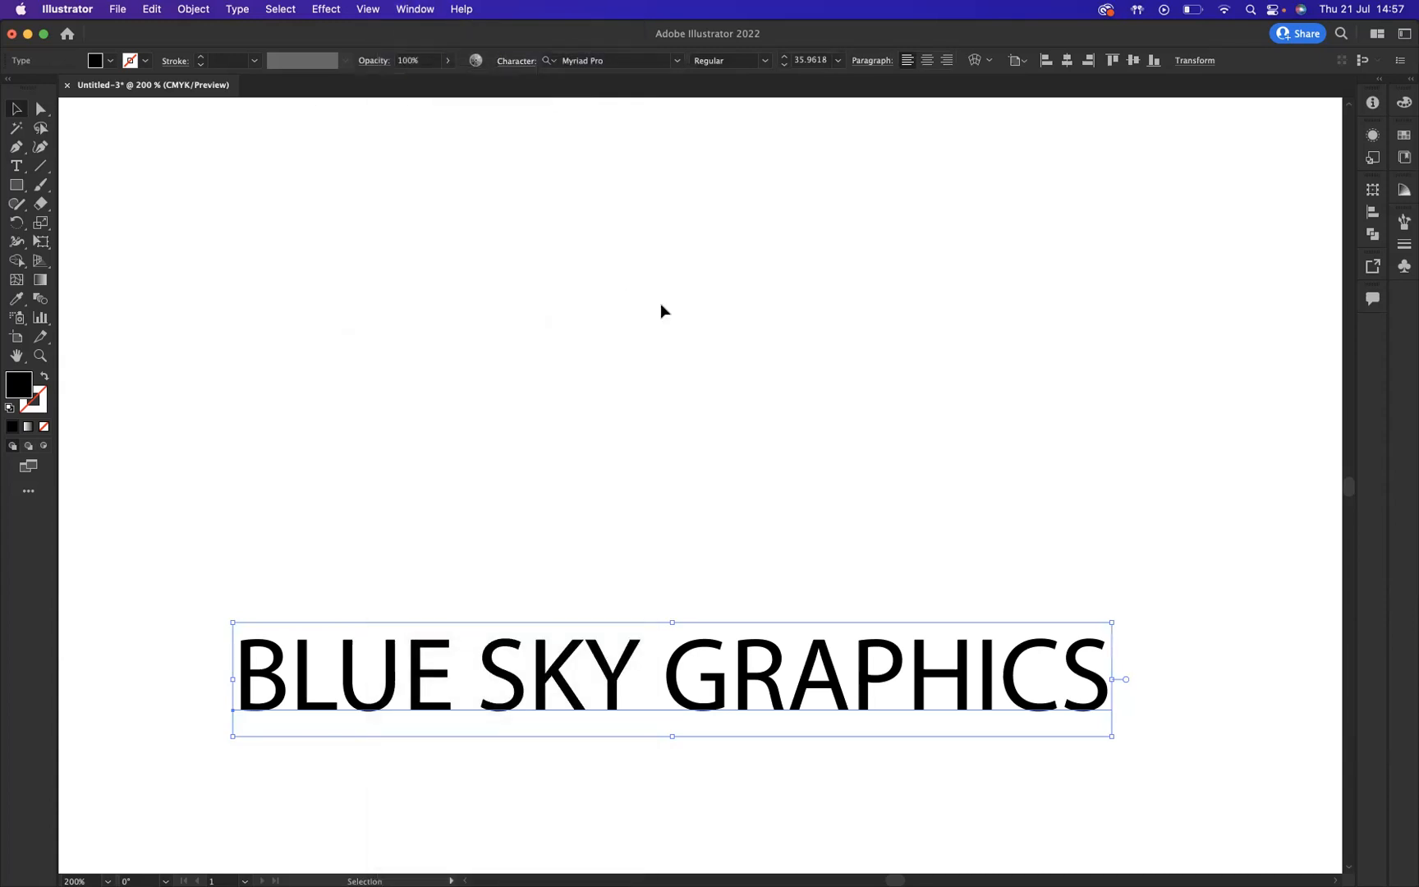
Step: Search the font family for 'coco', apply Cocogoose to the heading and drag it to fit the artboard
left_click(515, 59)
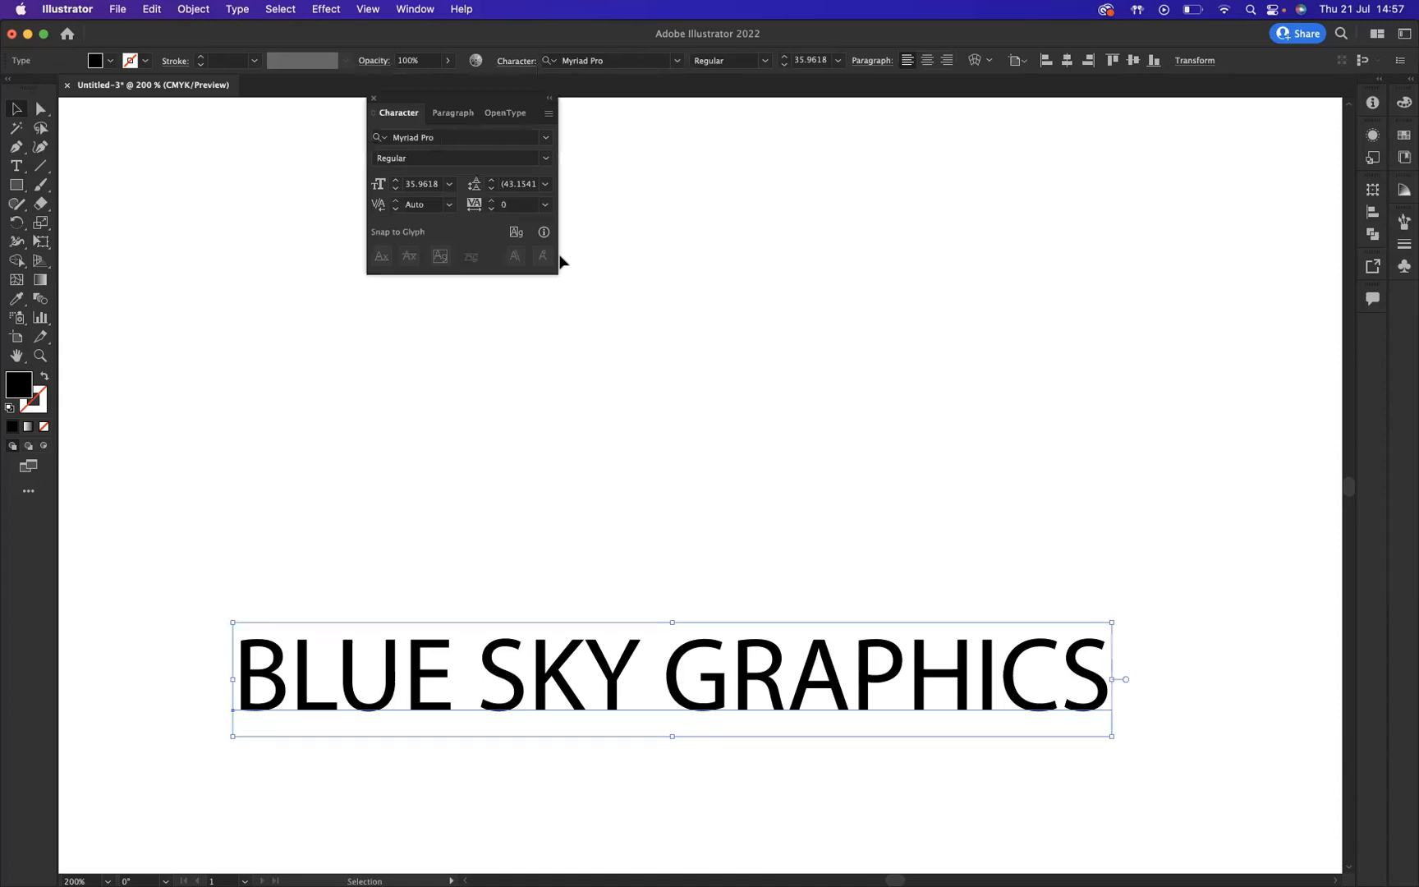
mouse_move(444, 136)
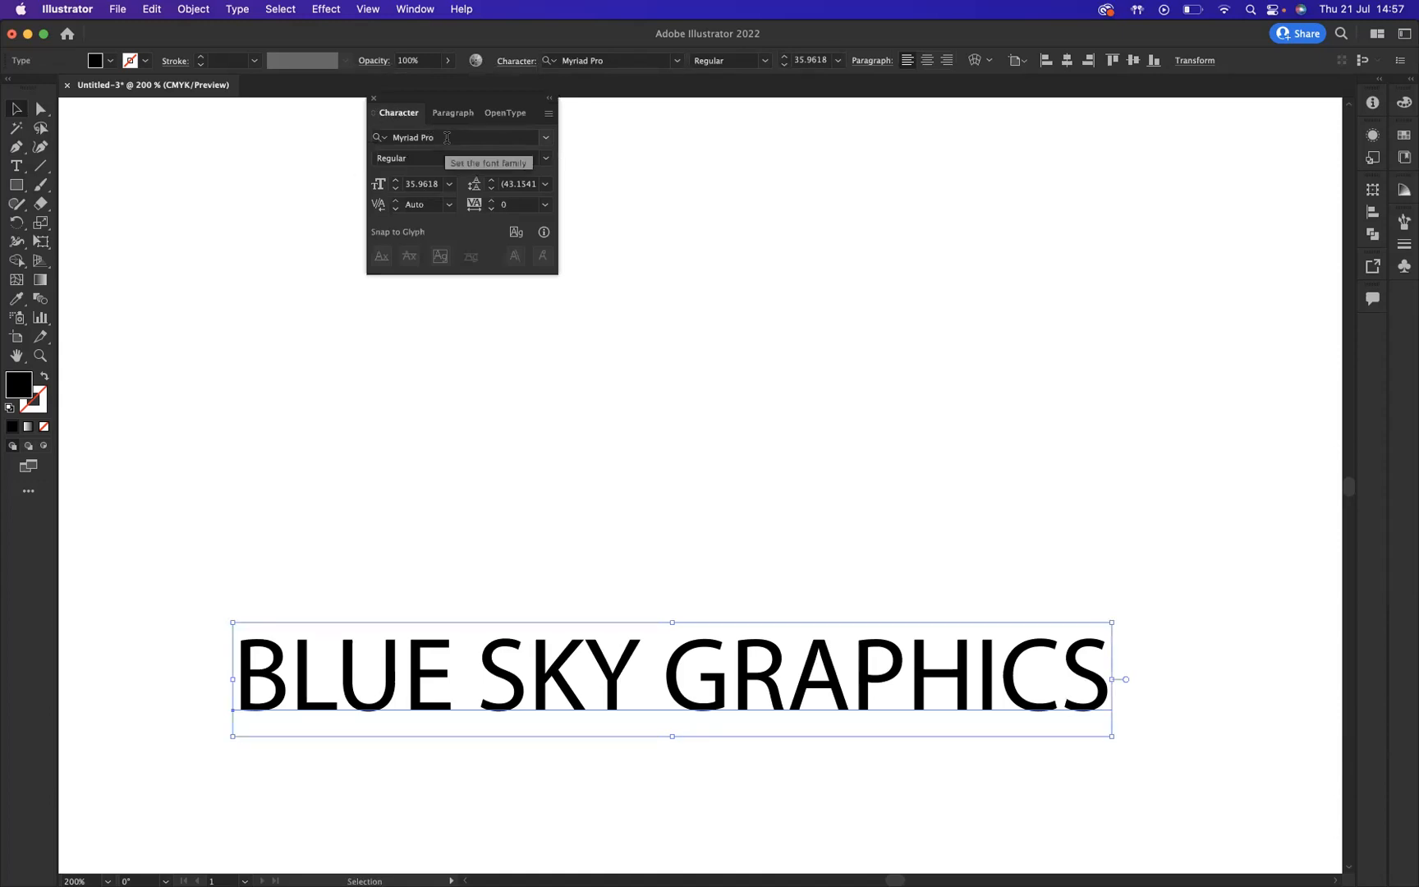
left_click(412, 136)
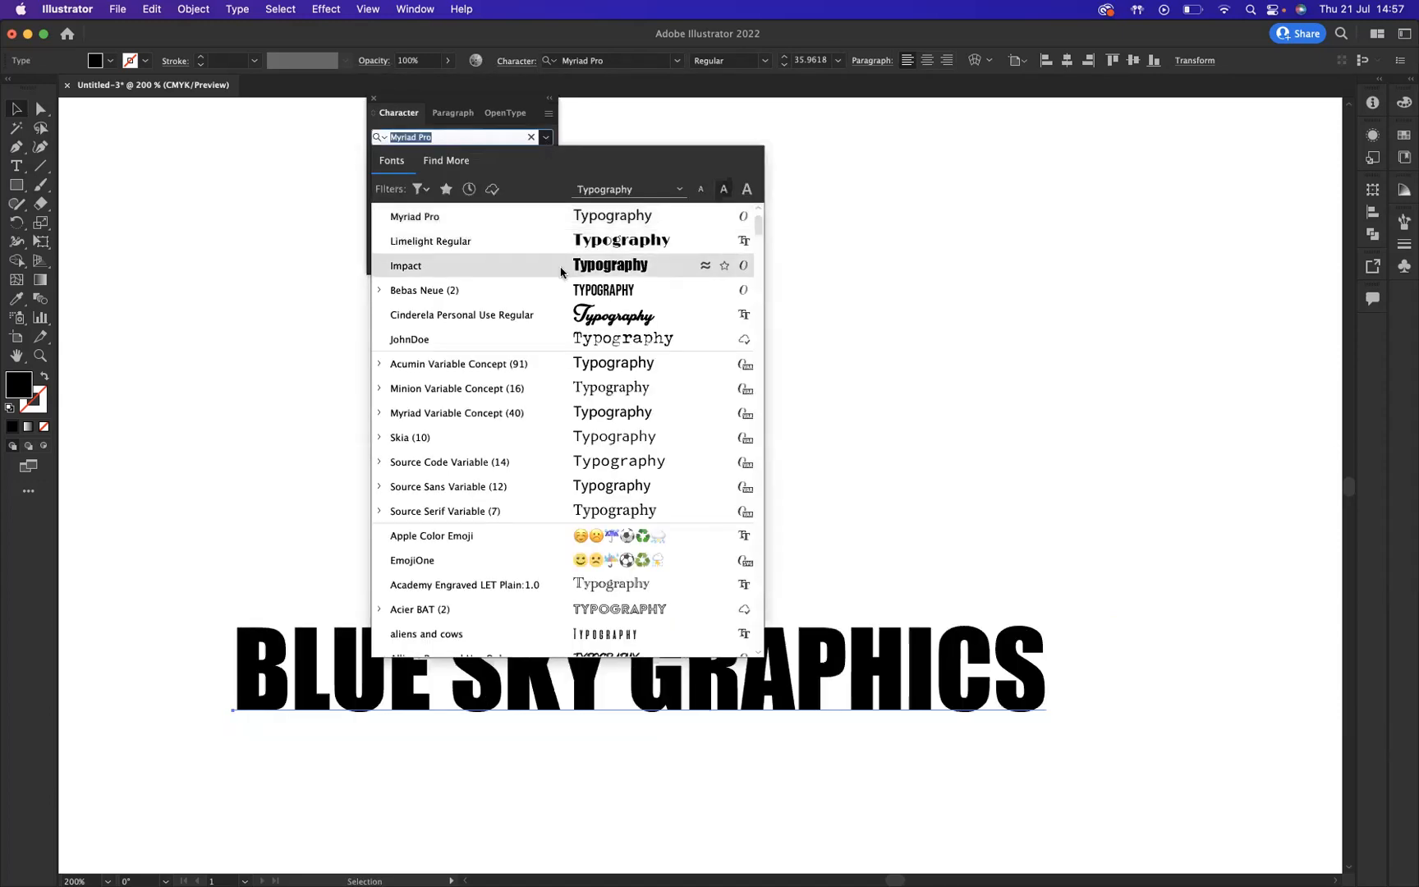
mouse_move(478, 286)
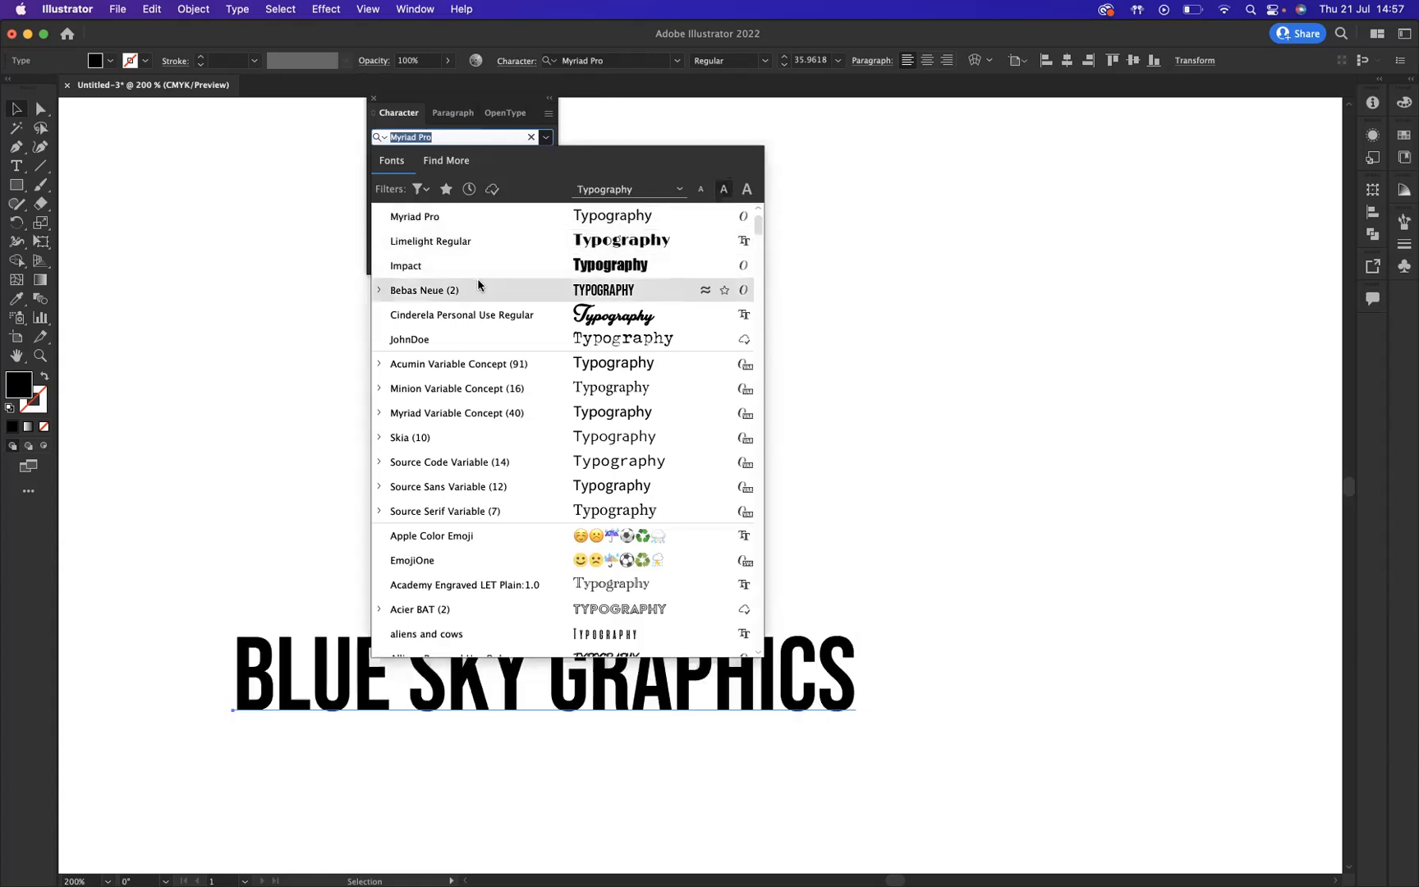
left_click(414, 216)
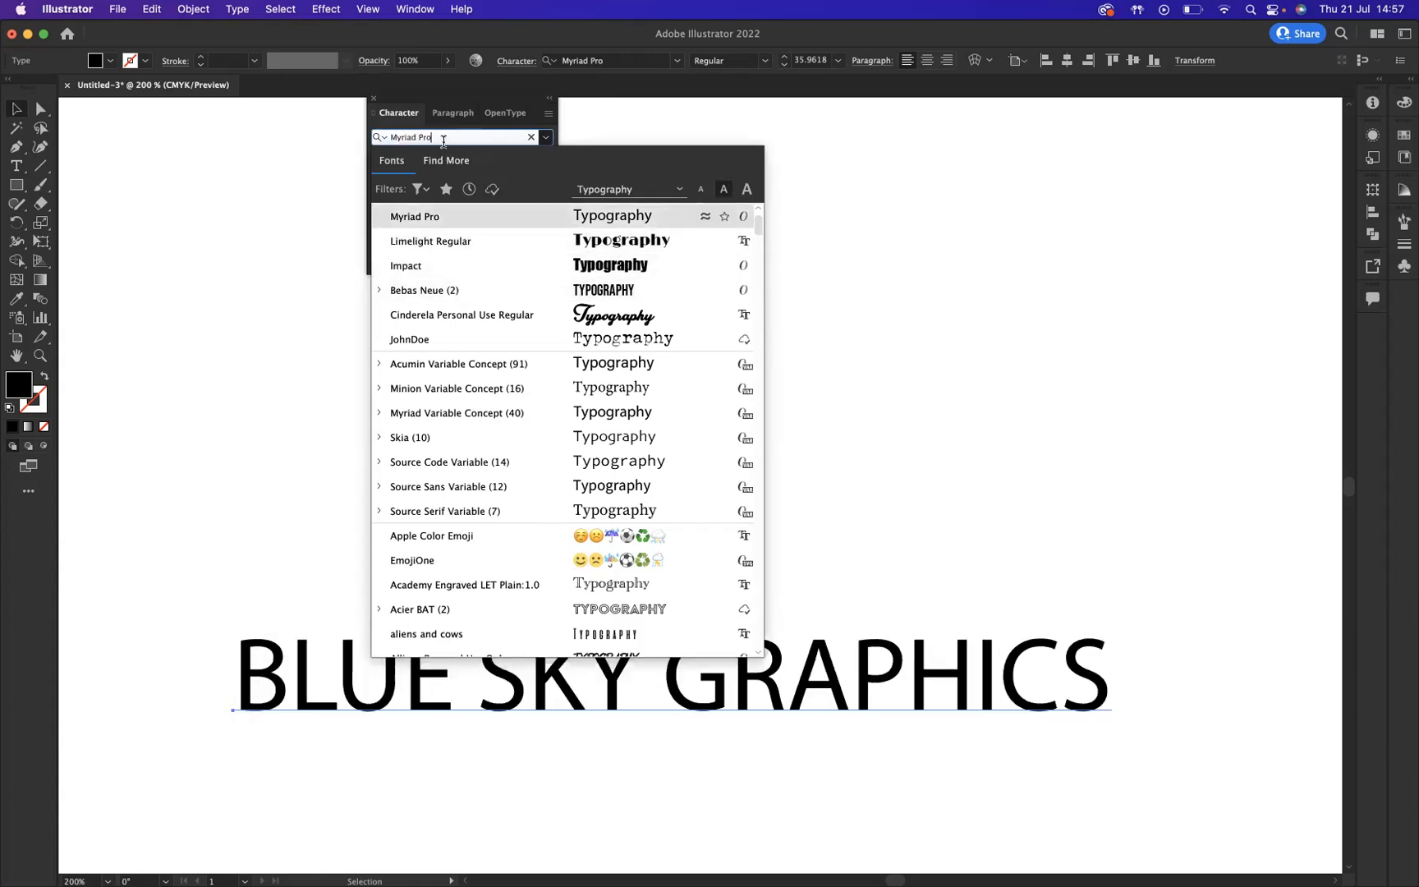
type("coco")
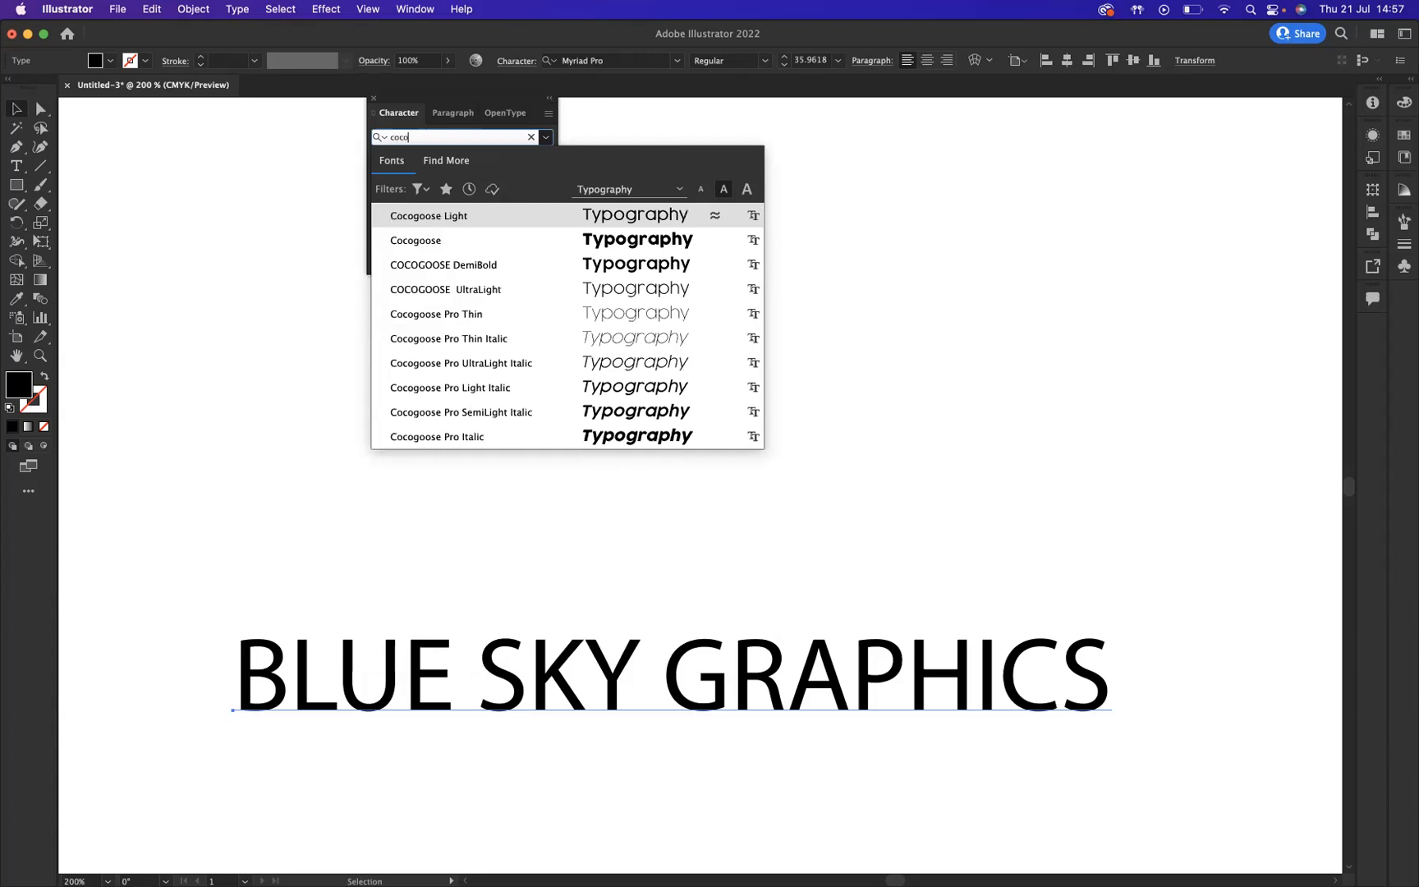
left_click(415, 240)
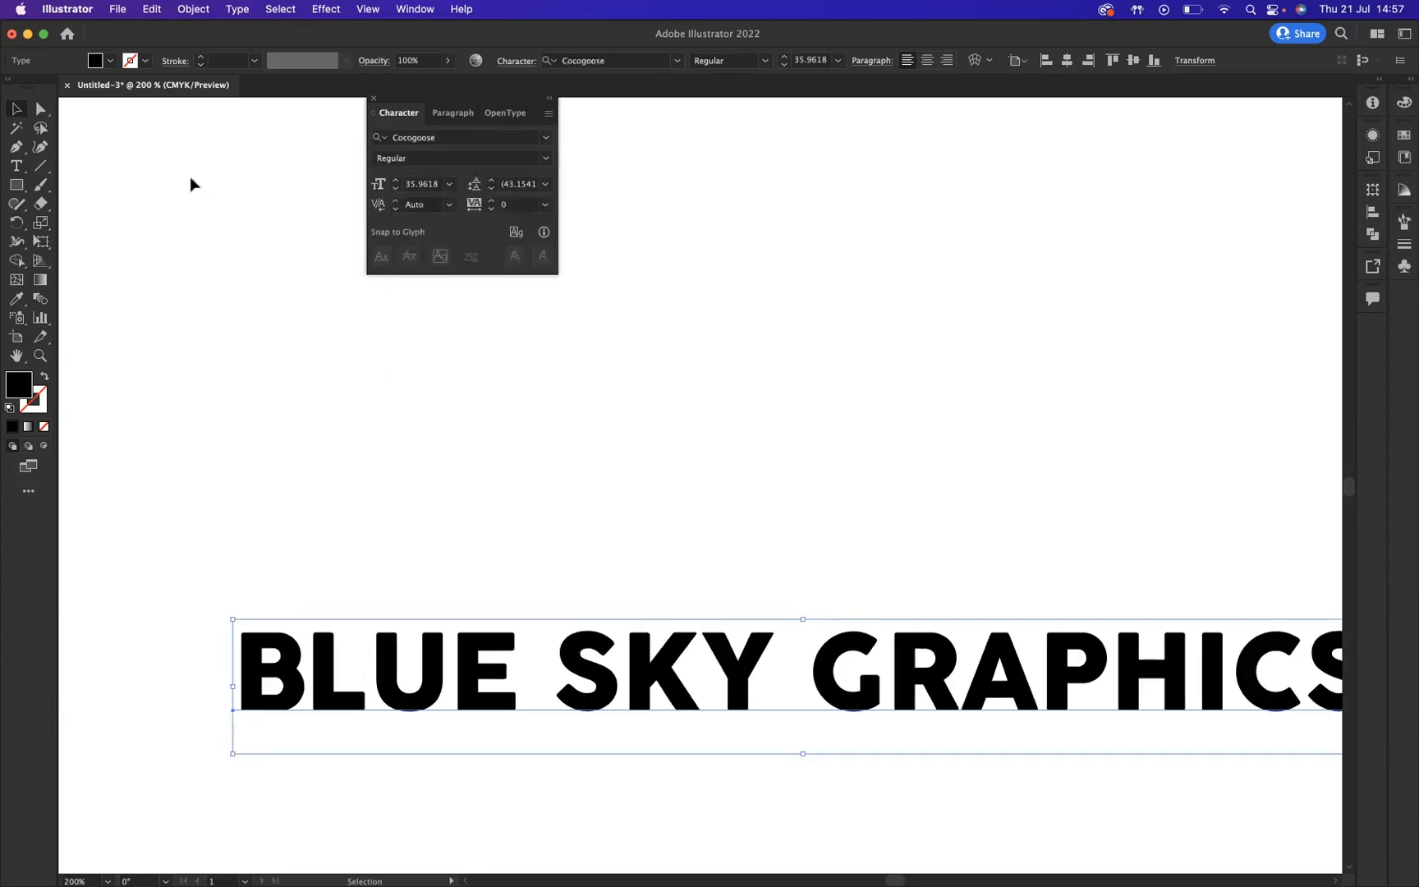
mouse_move(769, 696)
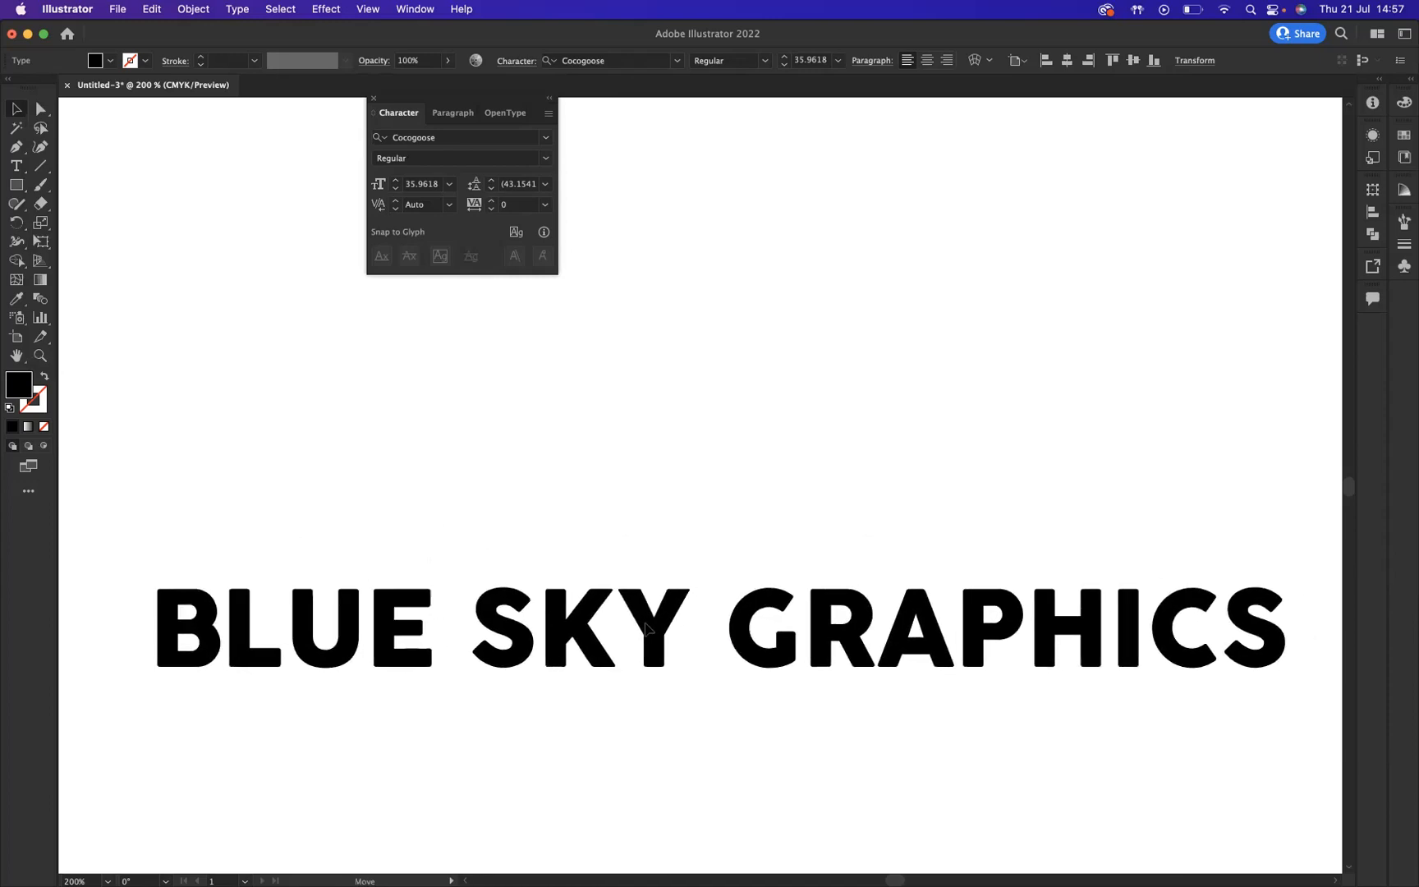
left_click(643, 628)
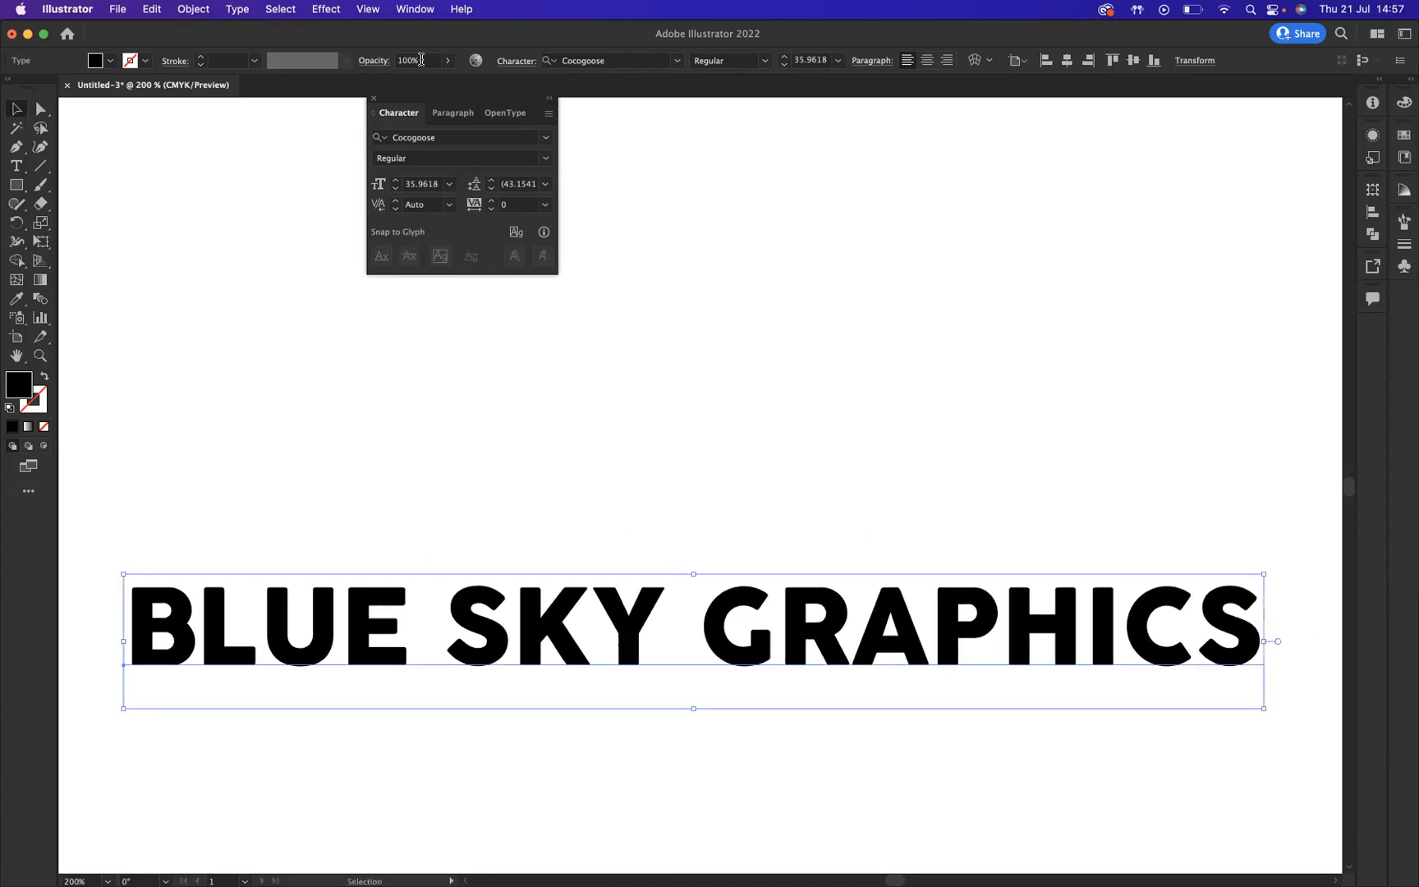
Step: Show the Character Styles panel via Window > Type, listing only the normal style
left_click(414, 10)
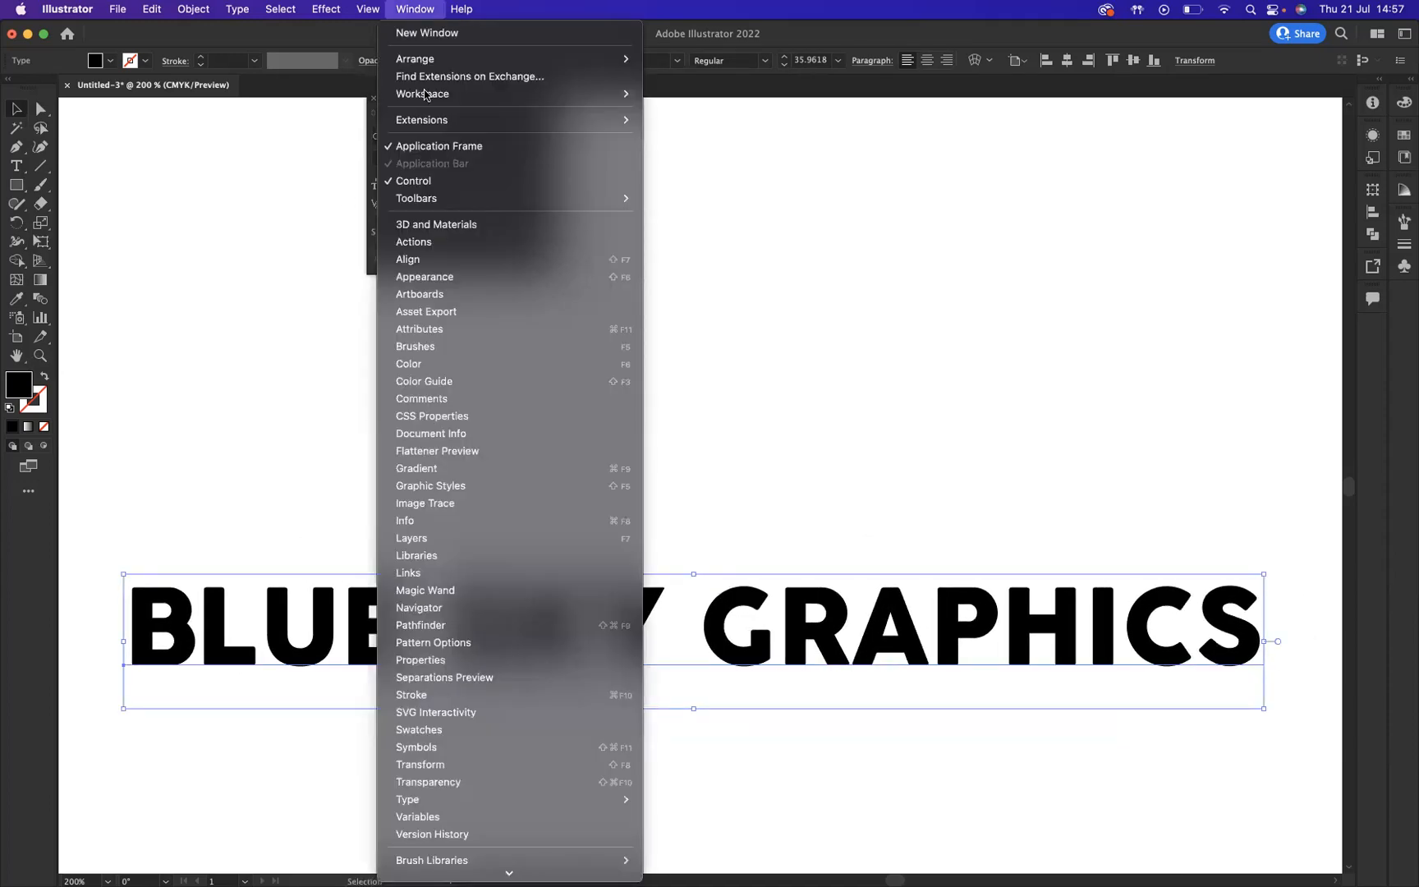
mouse_move(429, 782)
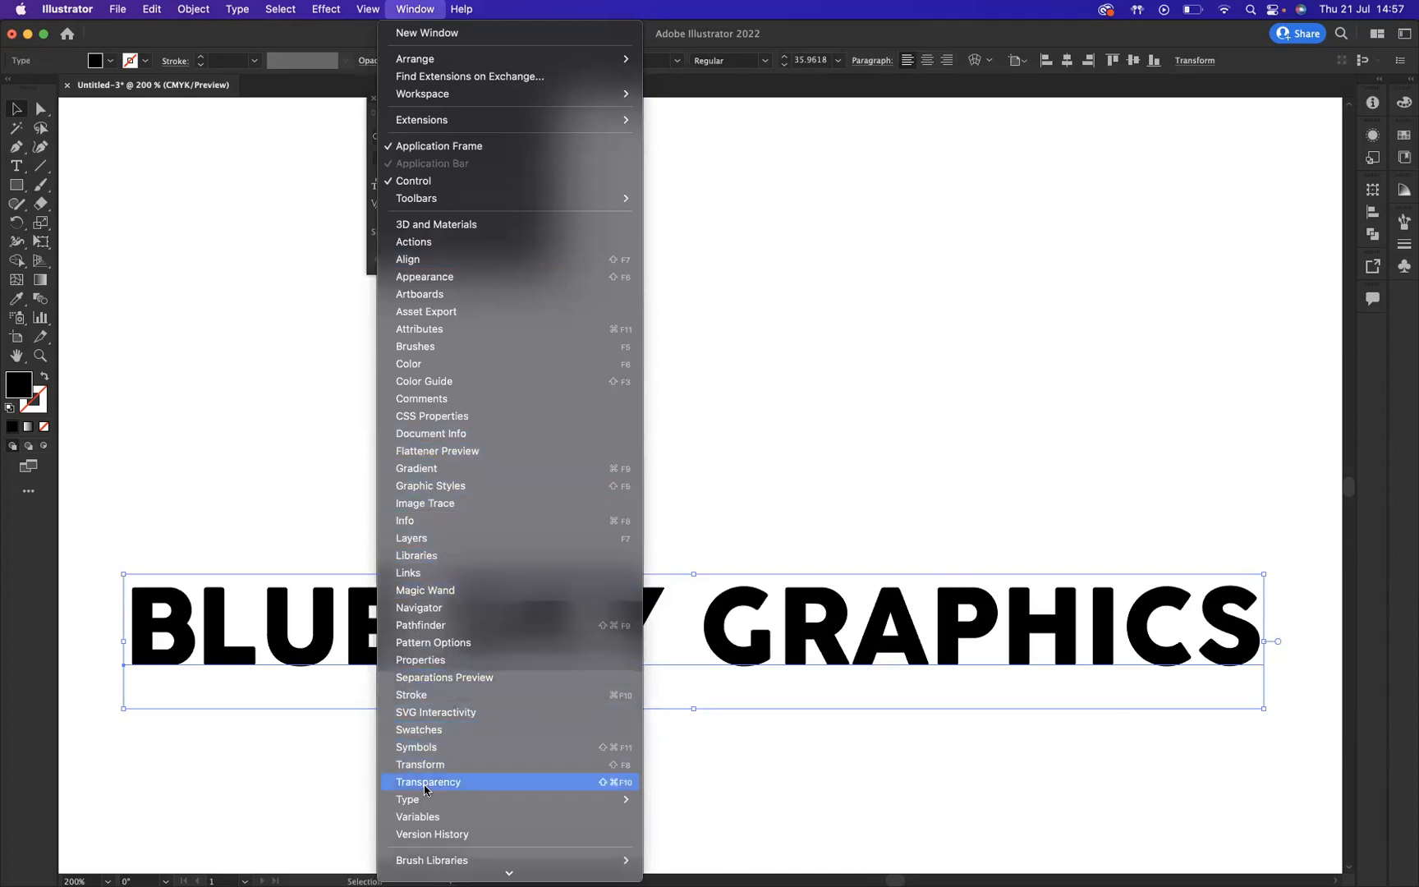
mouse_move(407, 800)
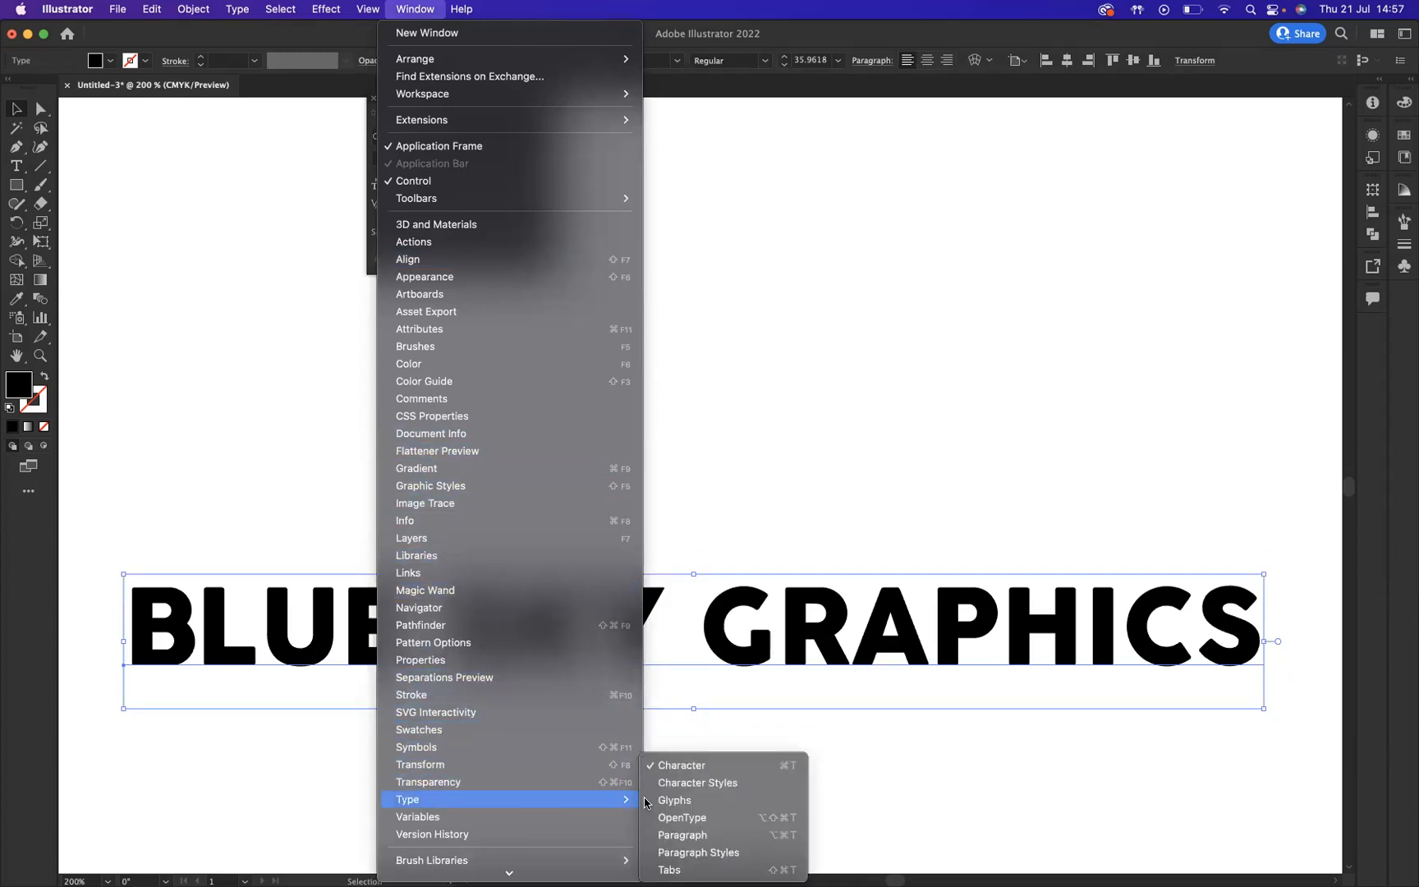
mouse_move(696, 782)
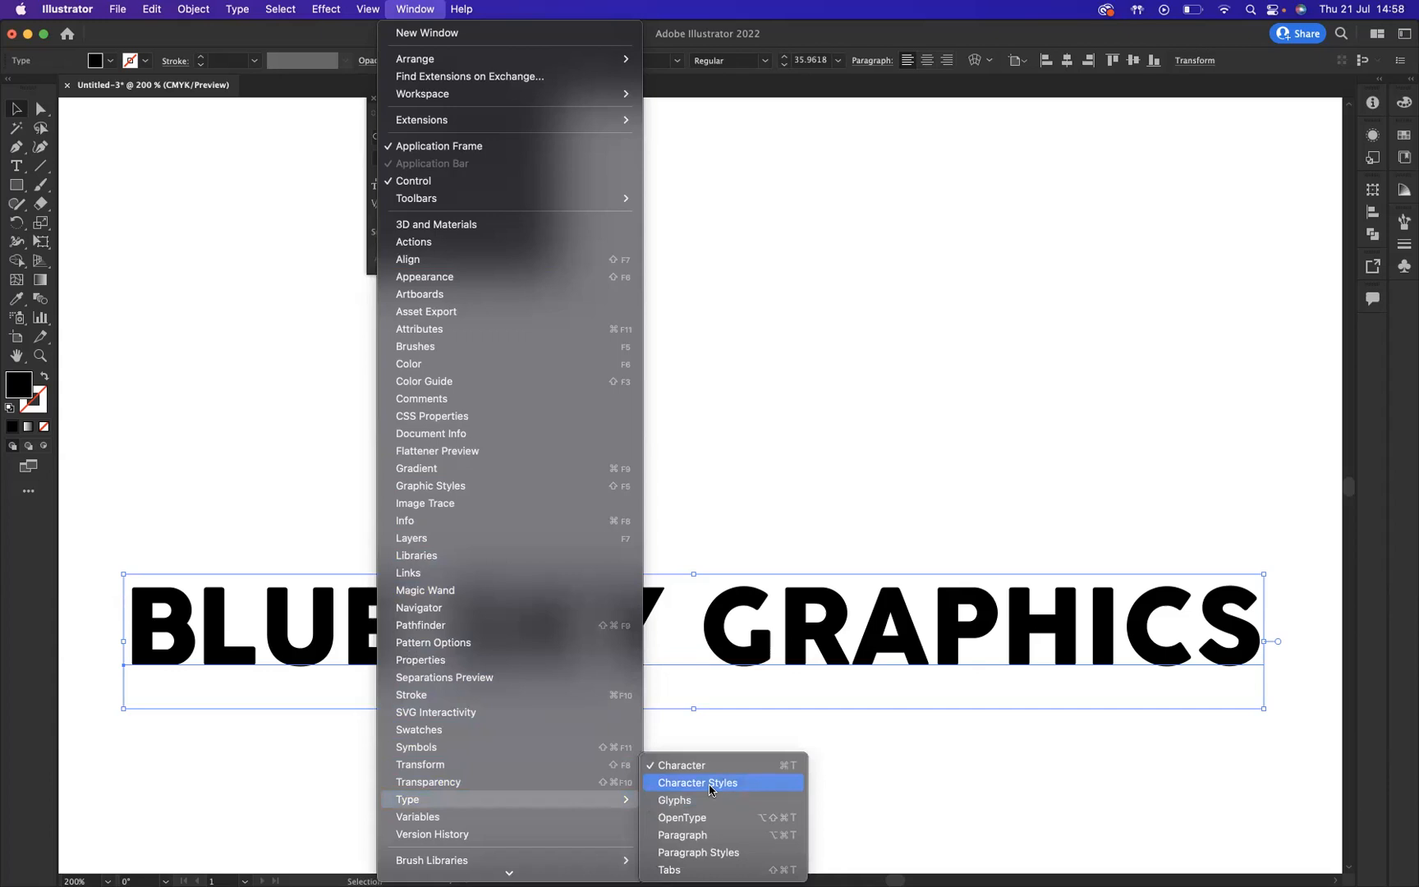
left_click(697, 784)
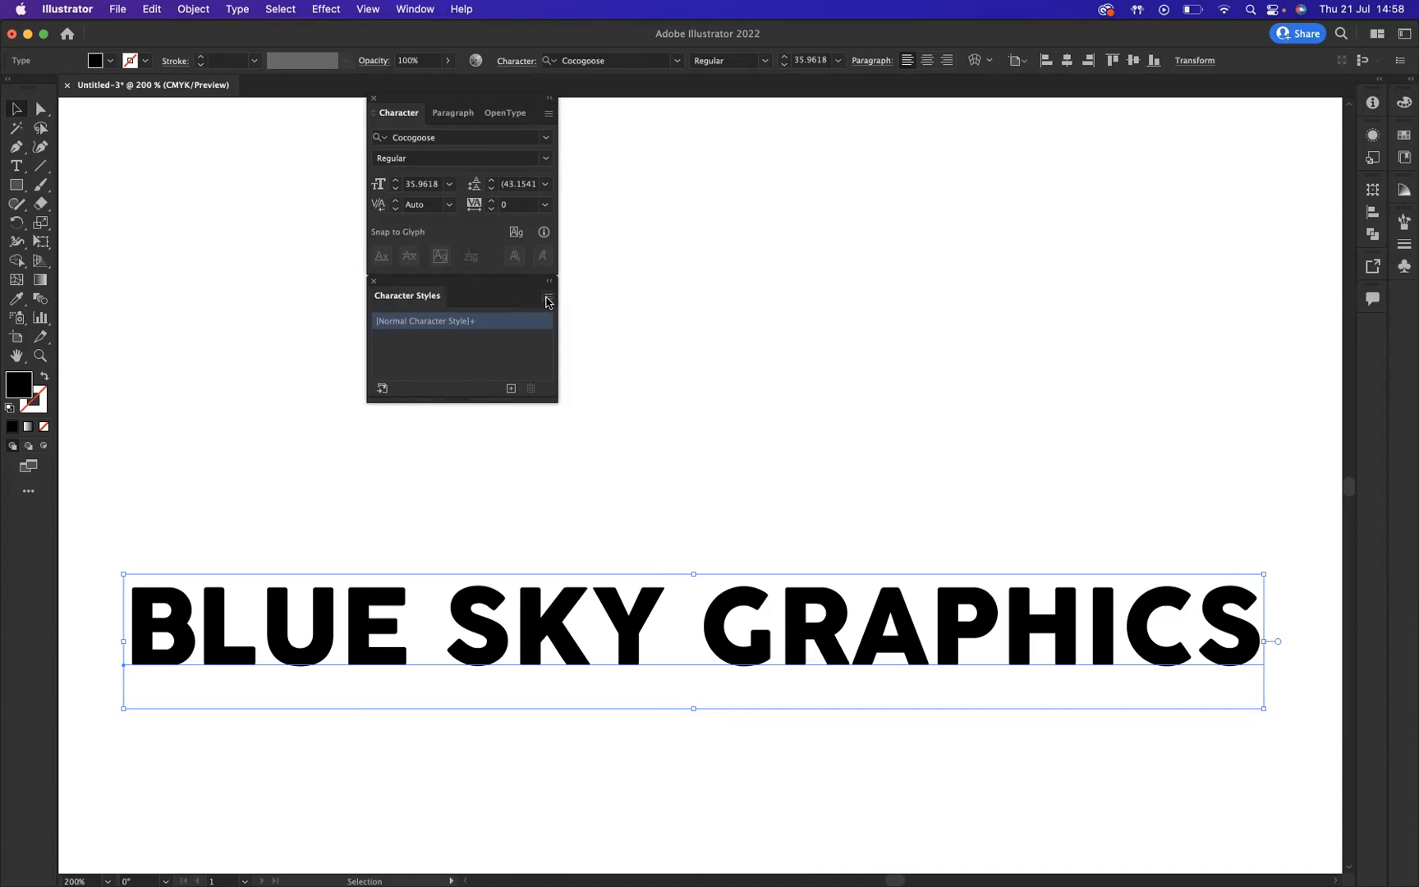
Step: Choose Character Style Options for [Normal Character Style] from the panel menu
left_click(549, 296)
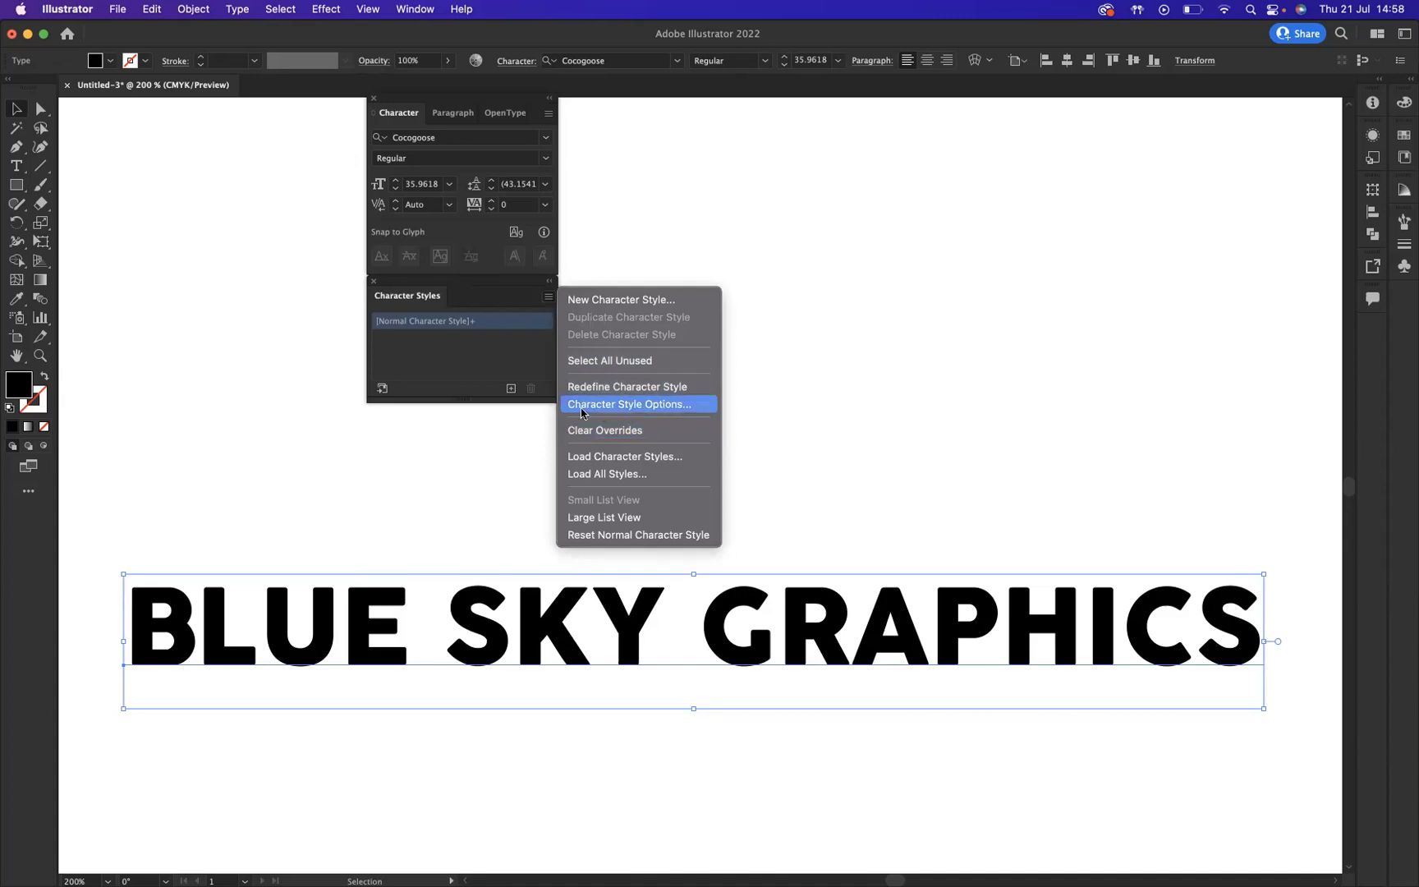
left_click(614, 410)
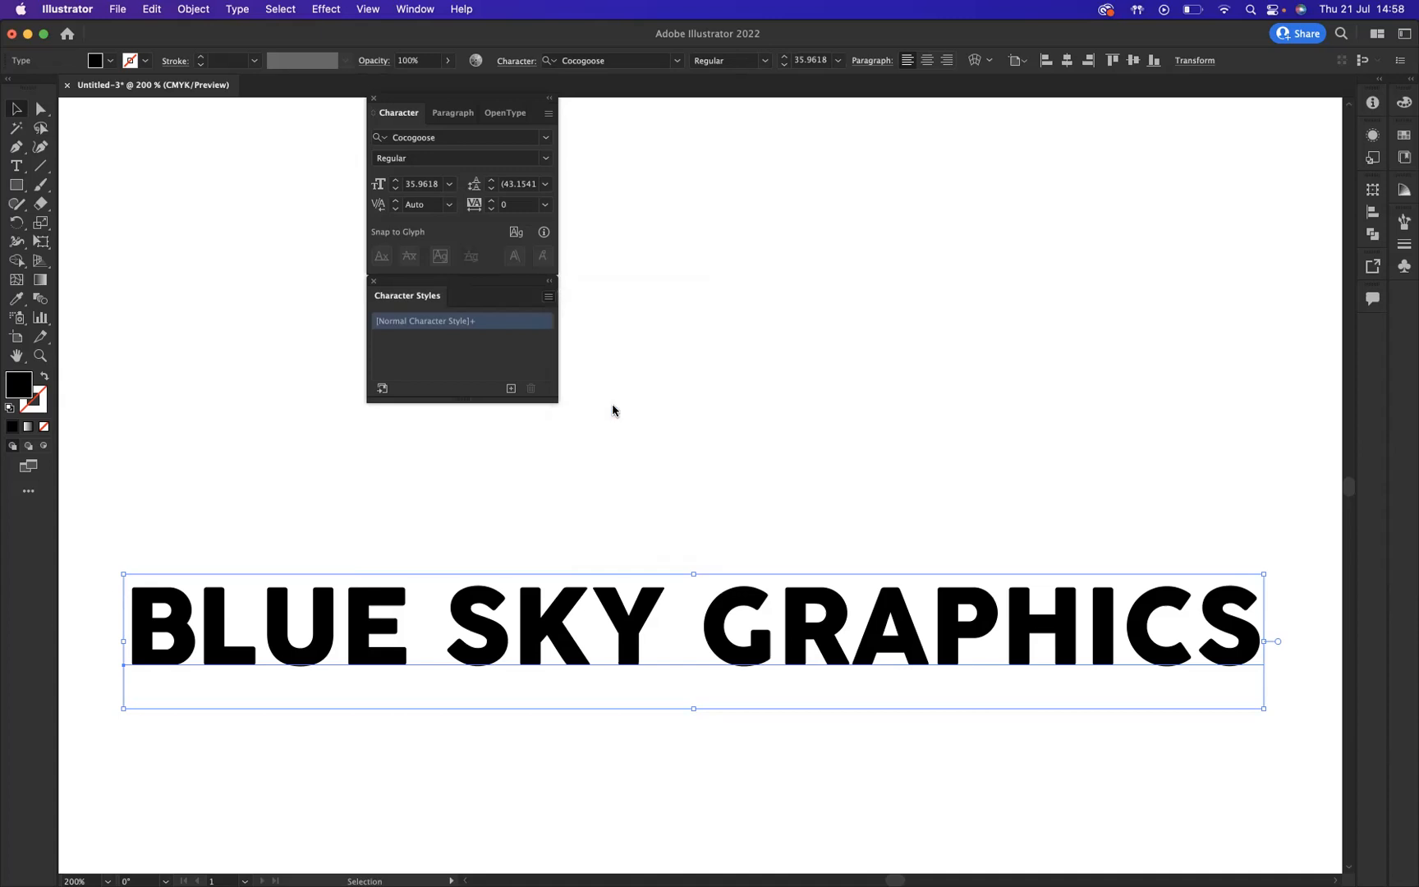
Step: In Basic Character Formats set the Normal style's font family to Cocogoose Light, toggling Underline on and off
double_click(424, 320)
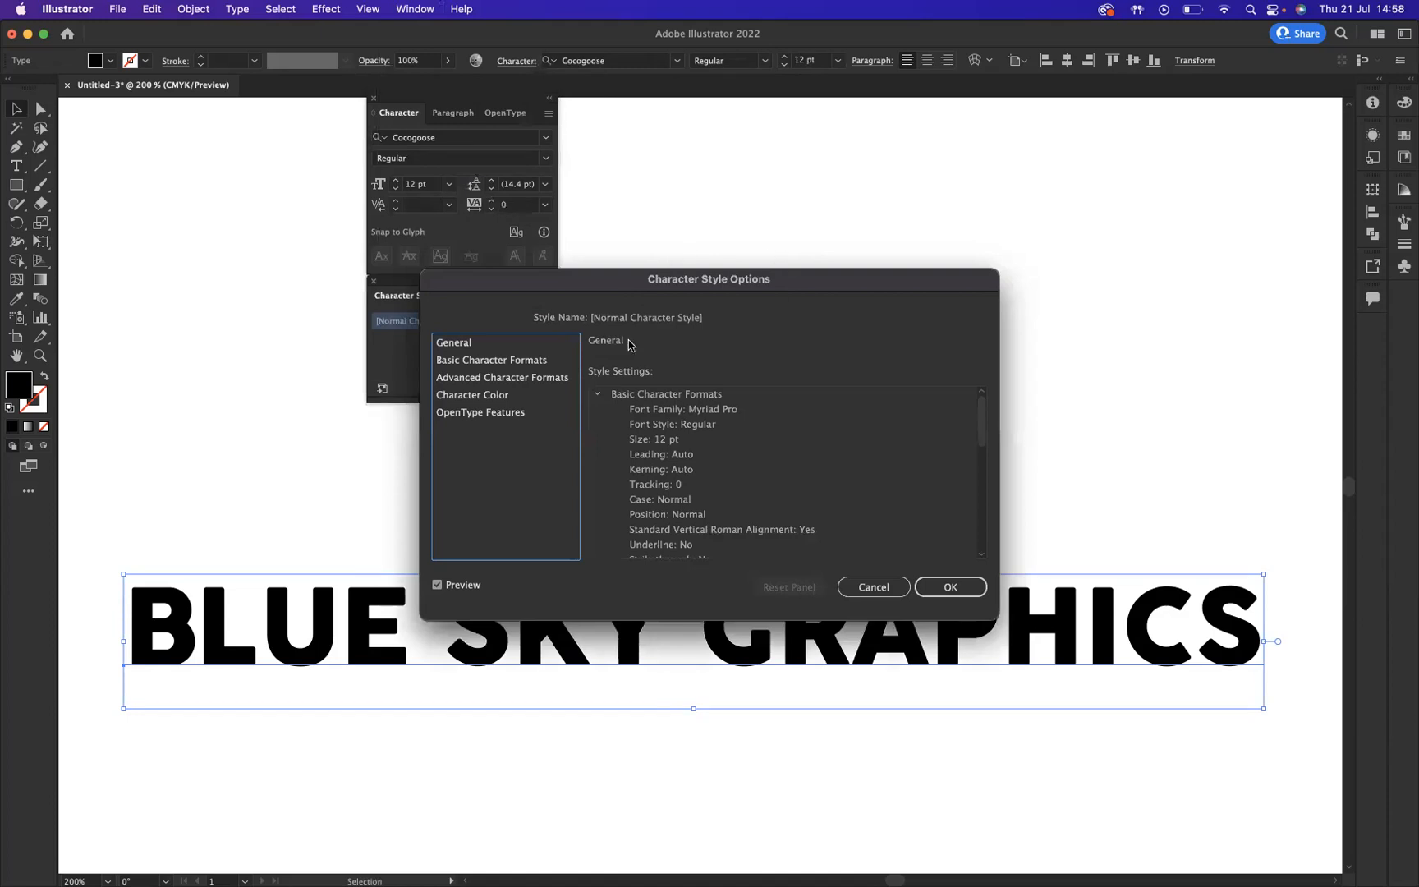
mouse_move(742, 260)
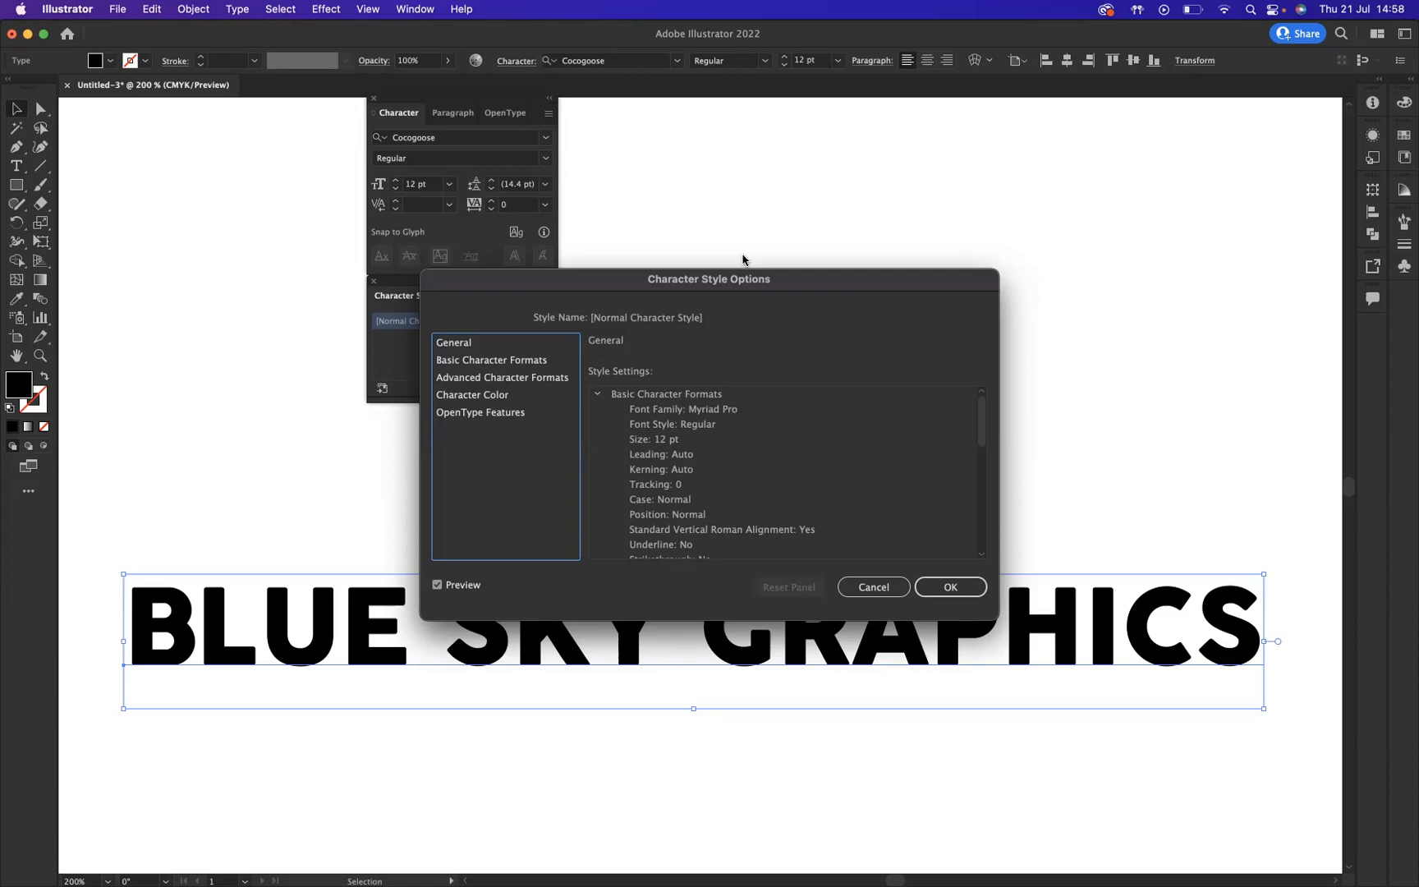
left_click(491, 360)
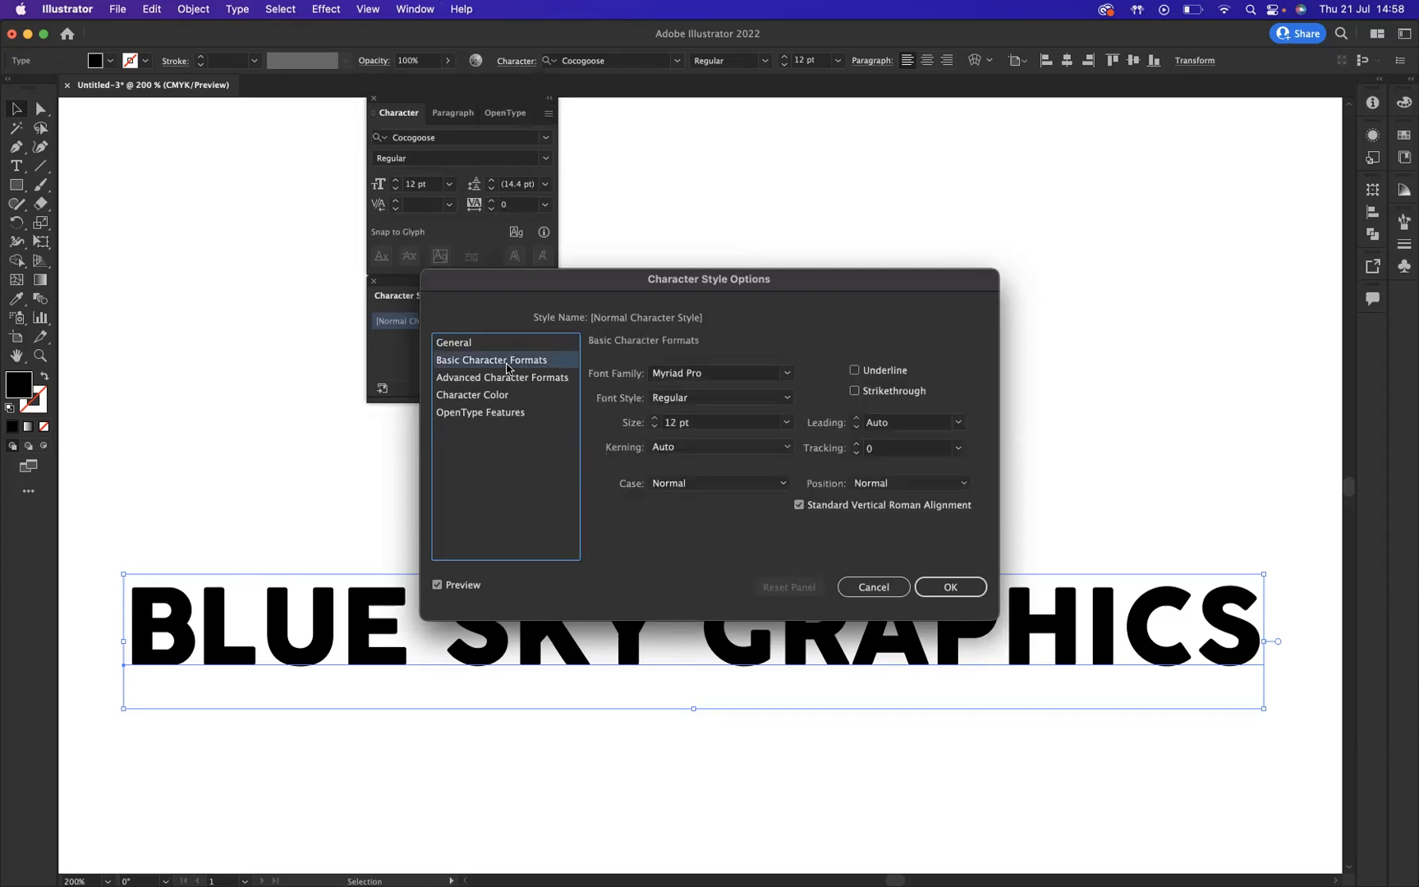
left_click(714, 373)
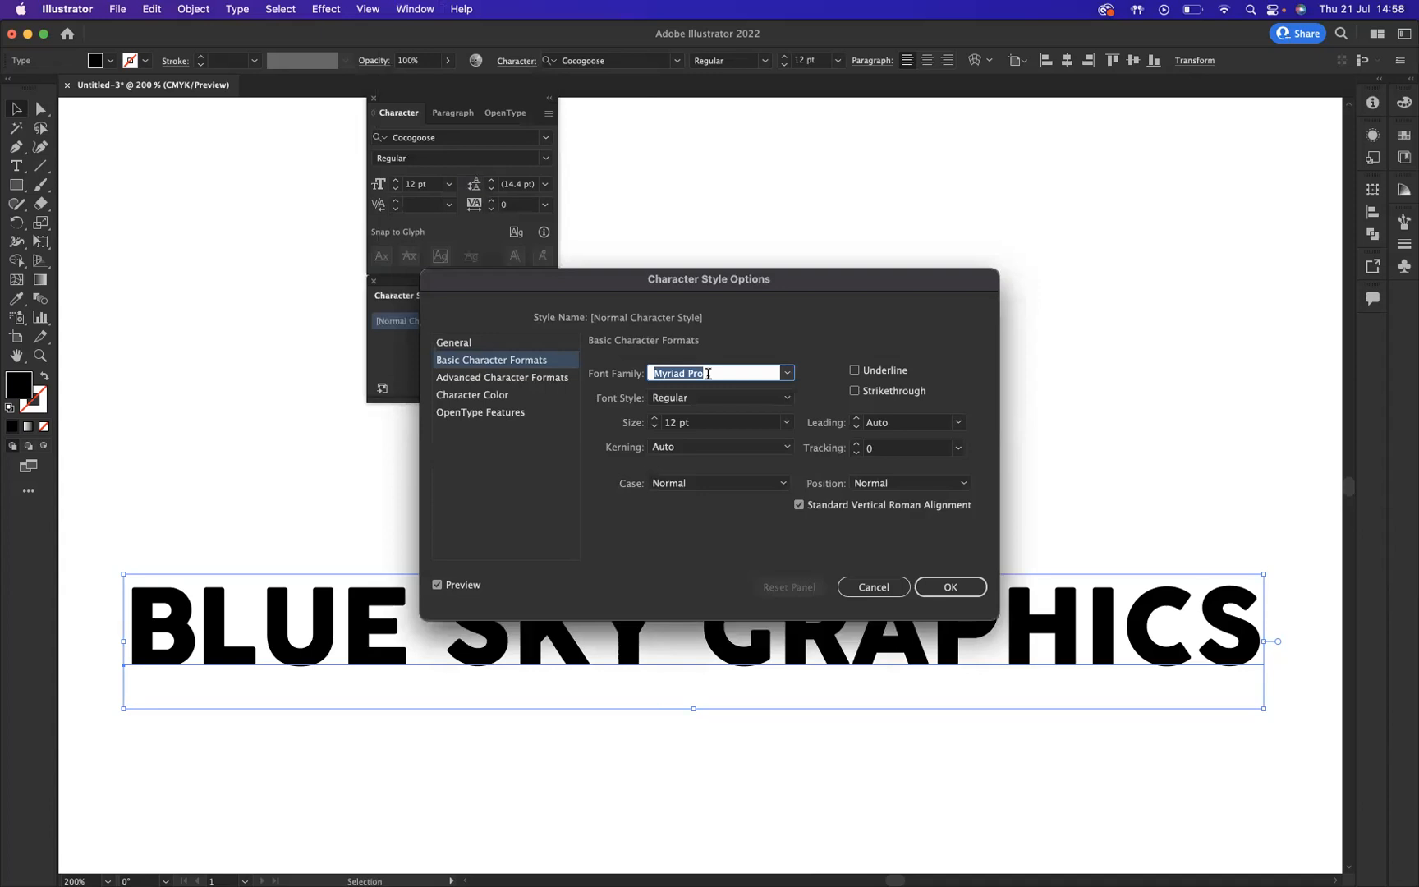
type("Calibri")
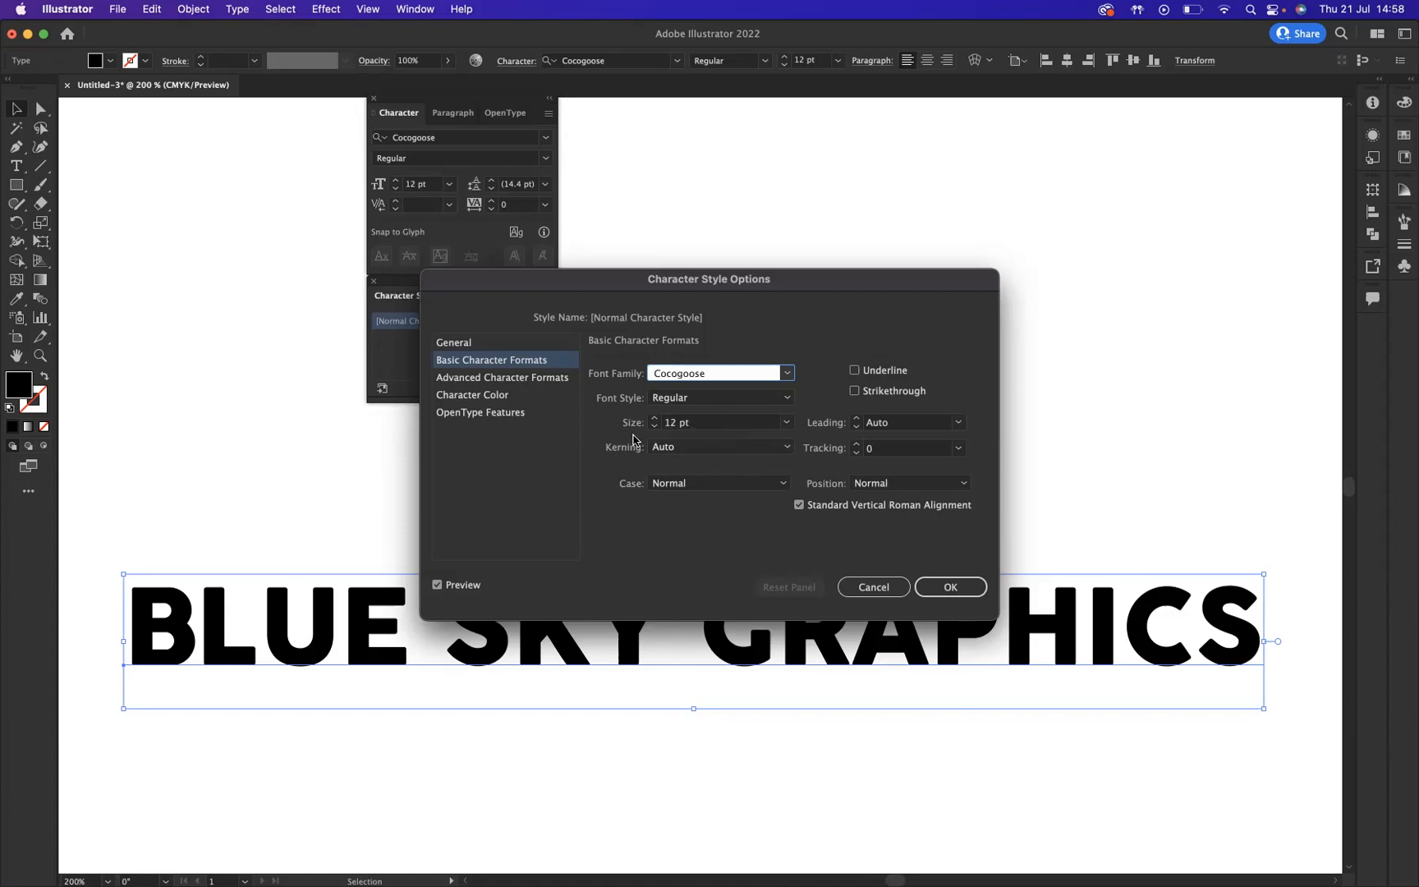
mouse_move(631, 450)
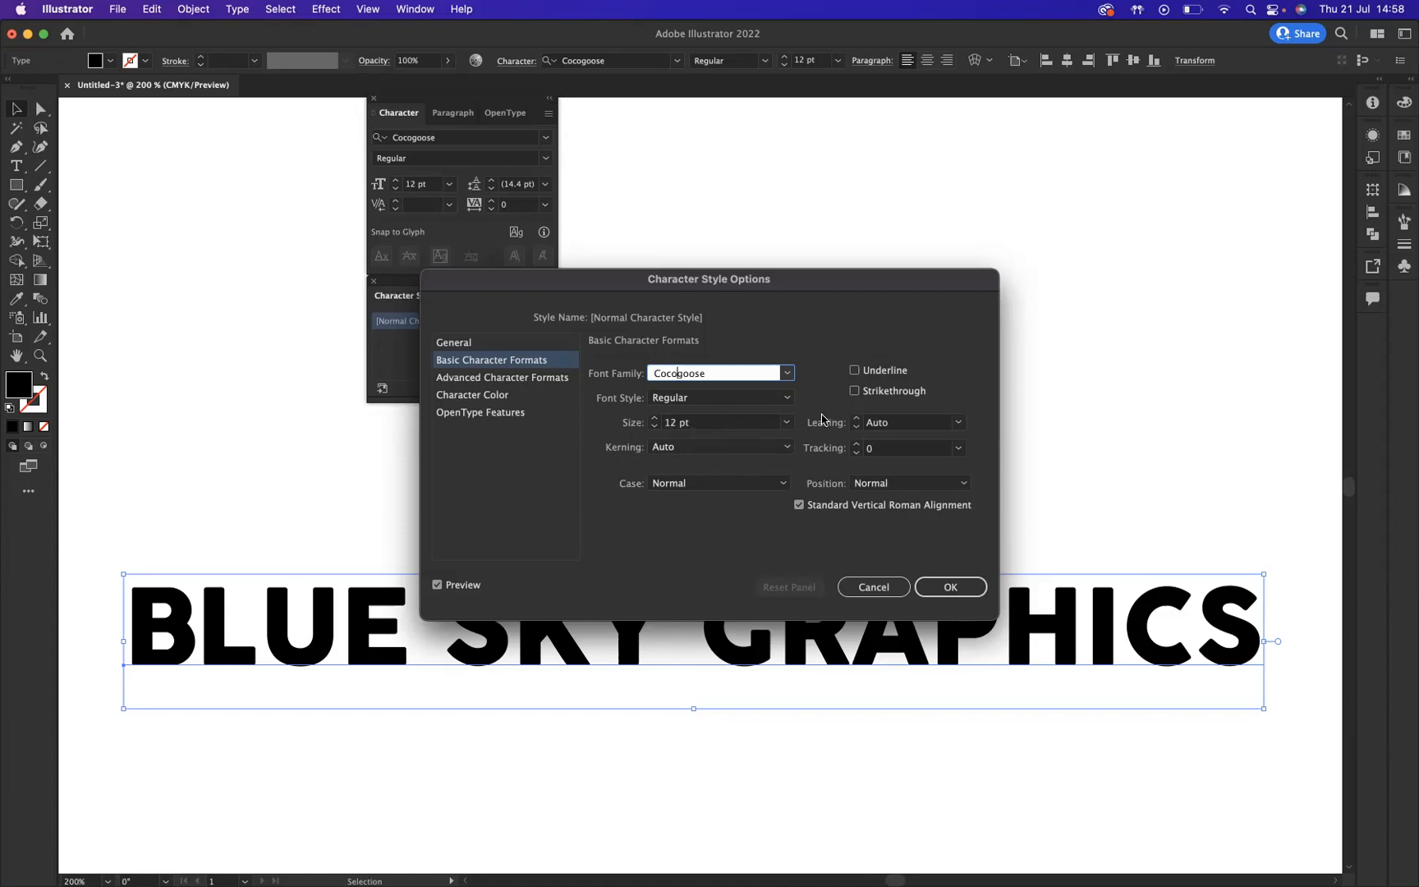
mouse_move(868, 437)
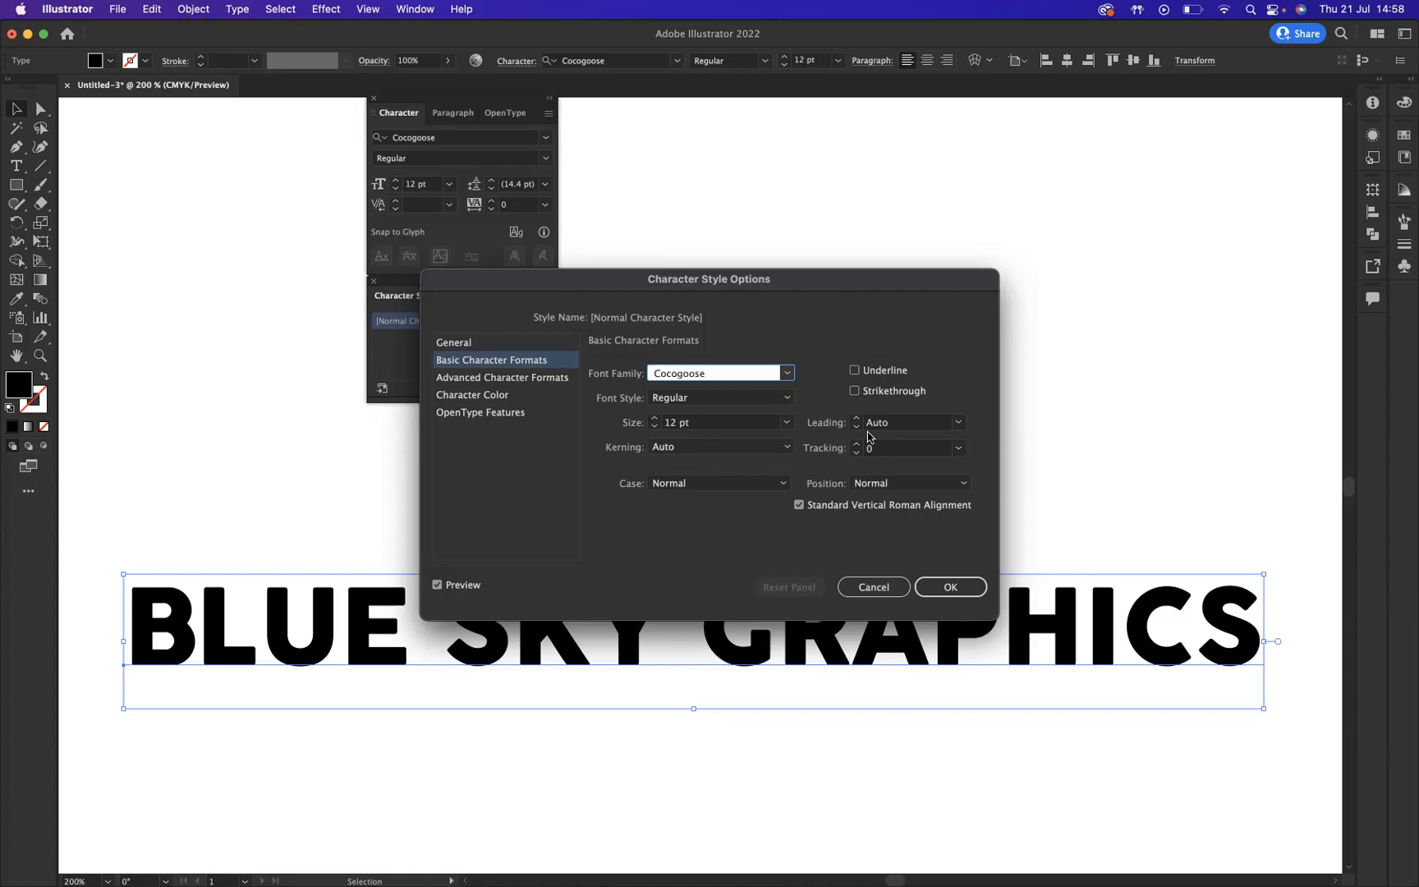
mouse_move(873, 378)
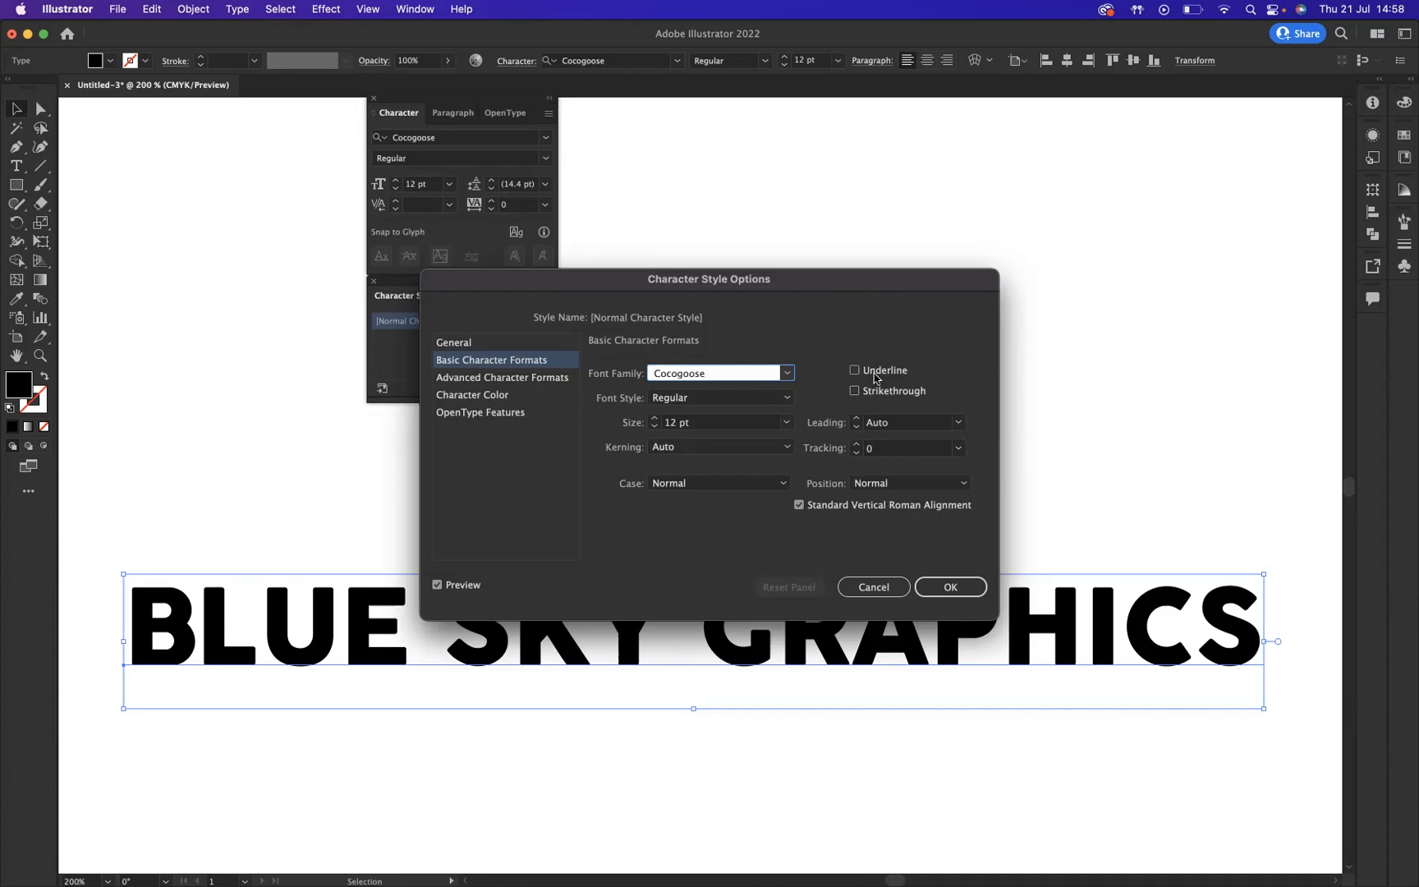
left_click(854, 370)
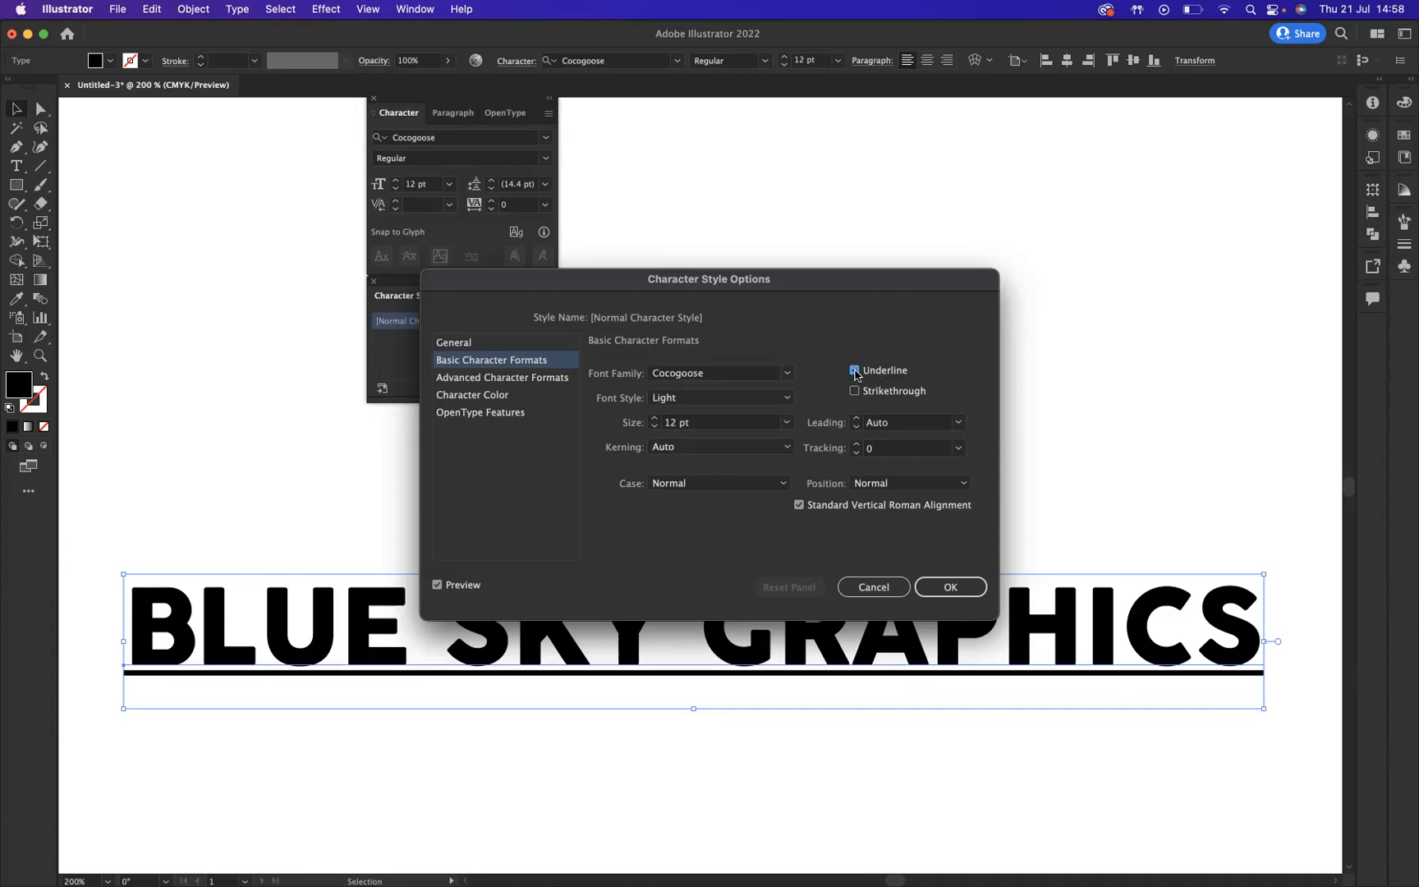
left_click(854, 369)
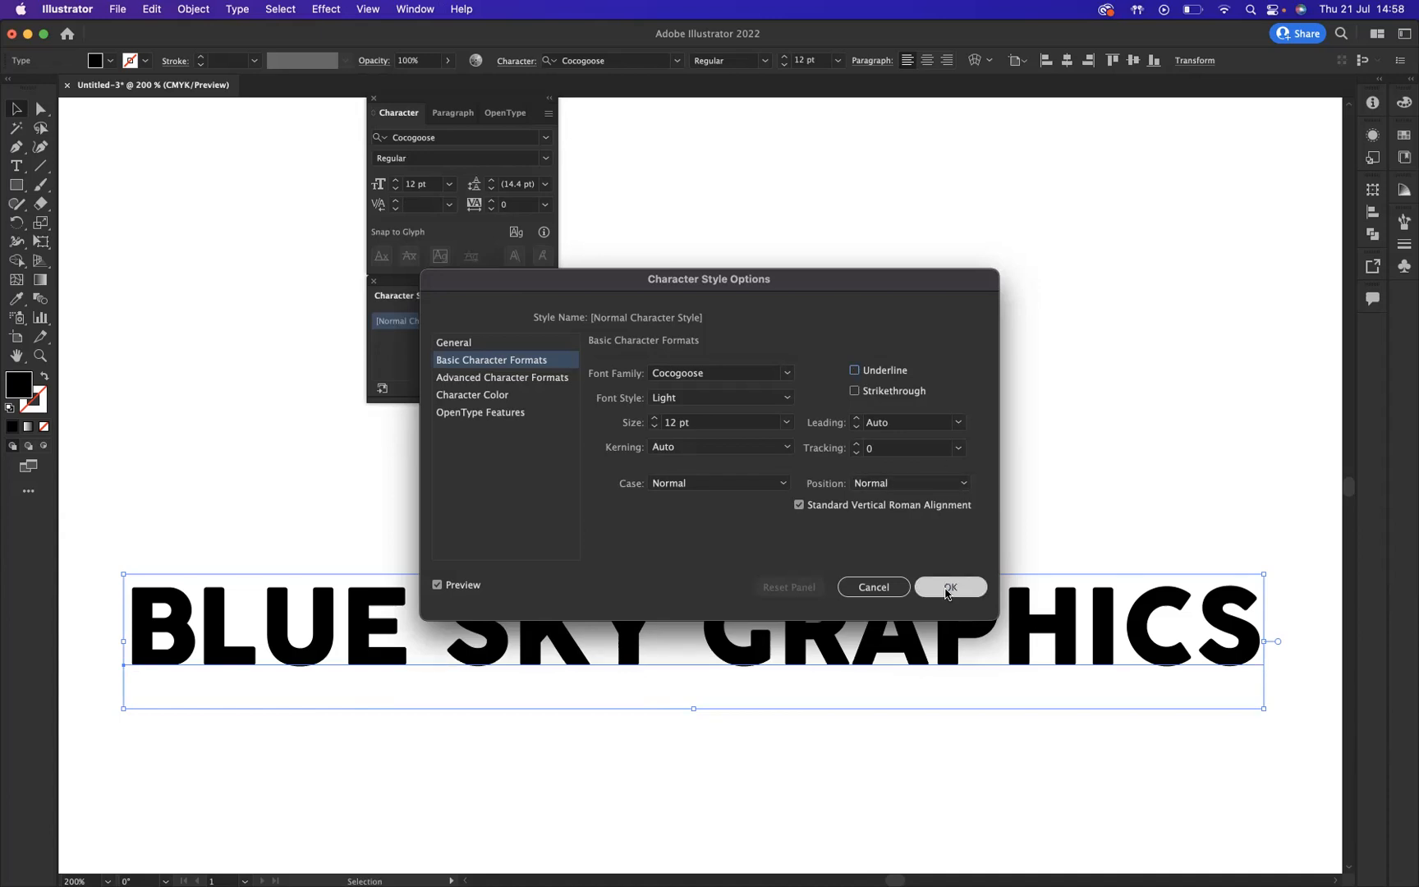
Step: Confirm the redefined Normal Character Style and close the Character and Character Styles panels
left_click(951, 586)
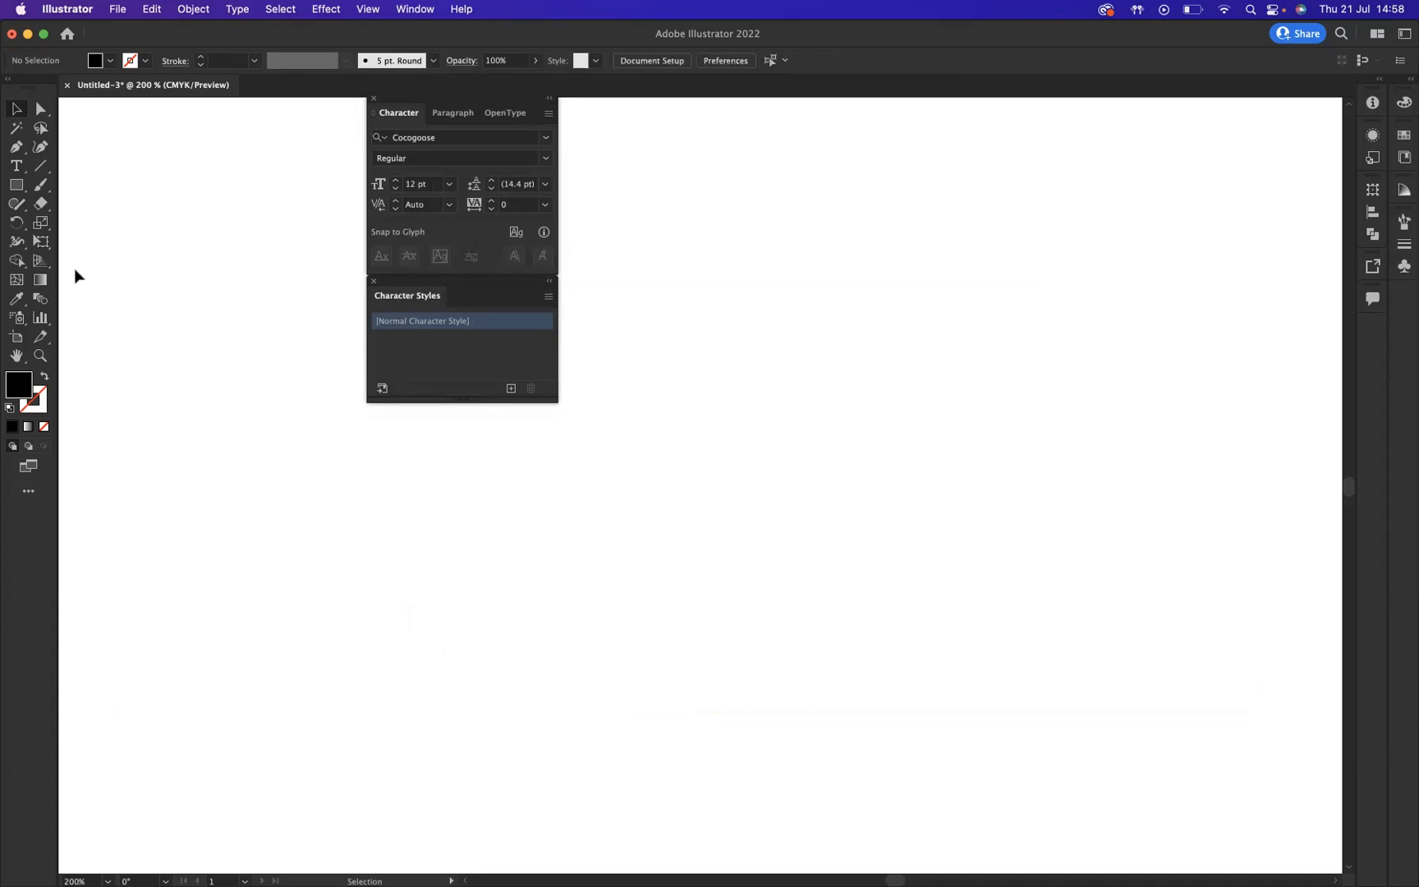
left_click(372, 98)
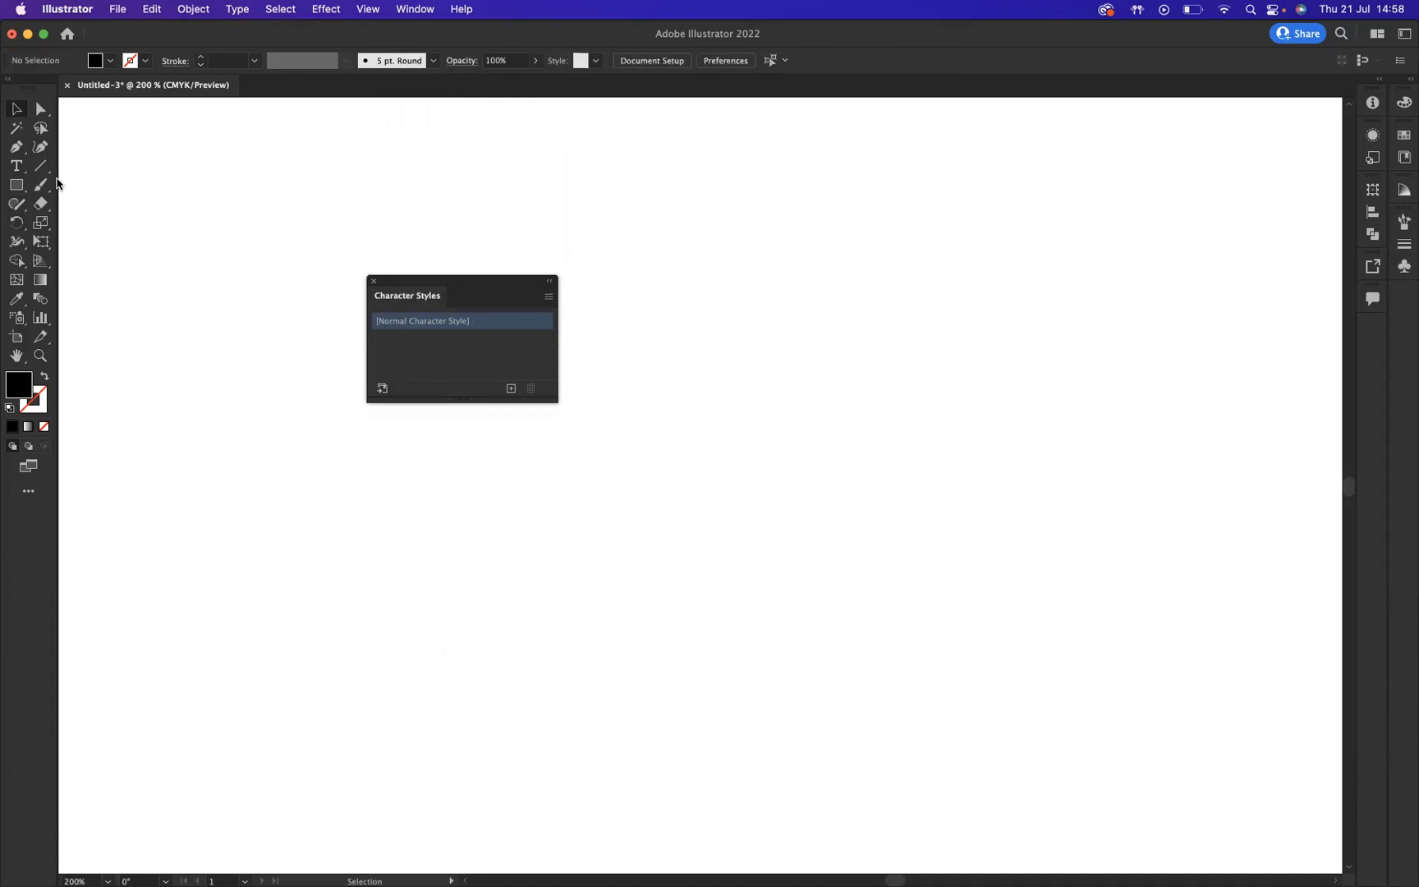
left_click(371, 281)
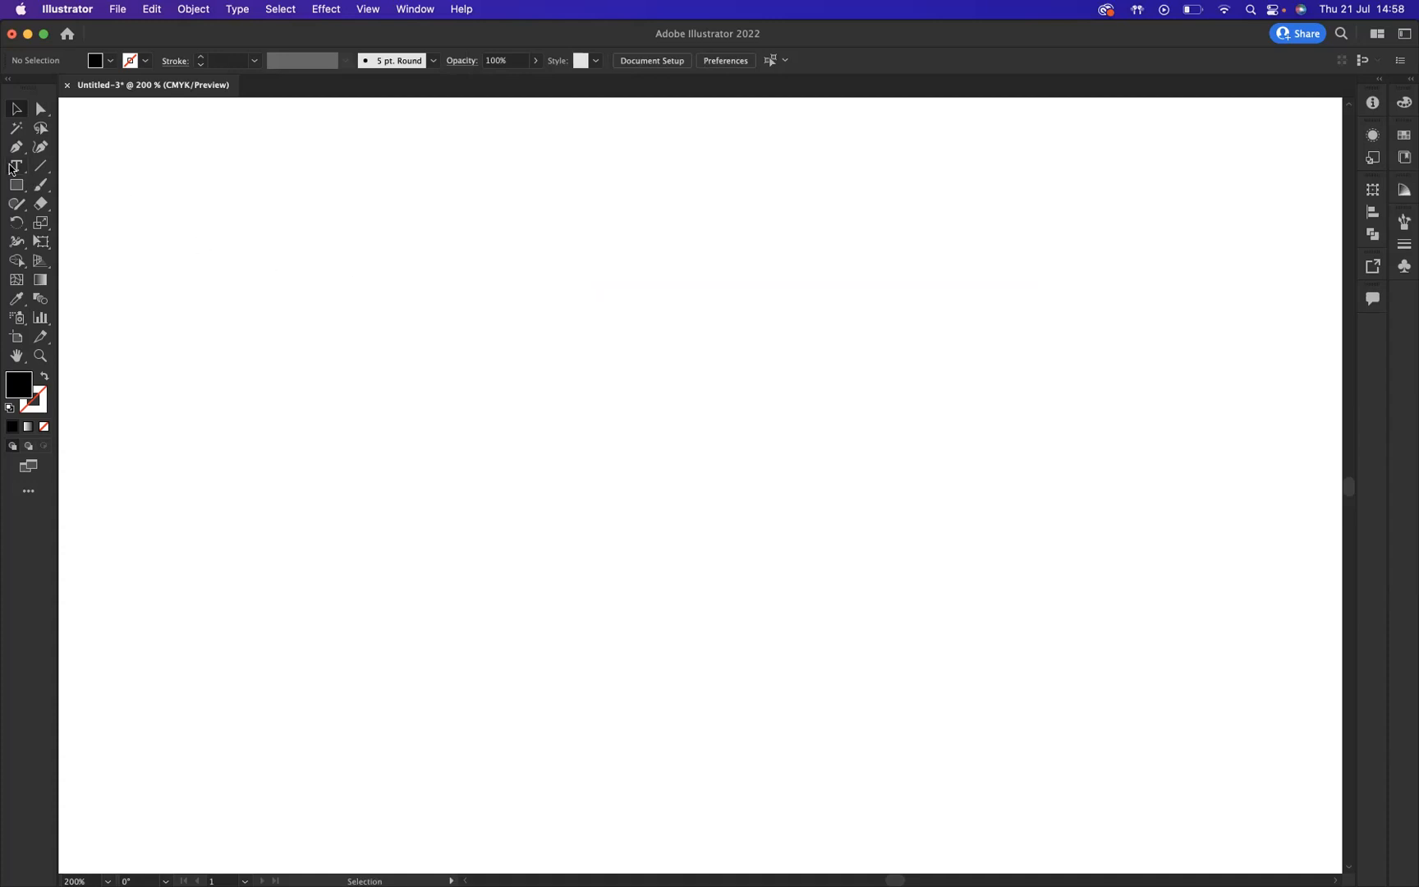
Step: Clear the placeholder and type 'BLUE SKY GRAPHICS', correcting the 'GARPHICS' typo, now set in Cocogoose by default
type("Lorem ipsum")
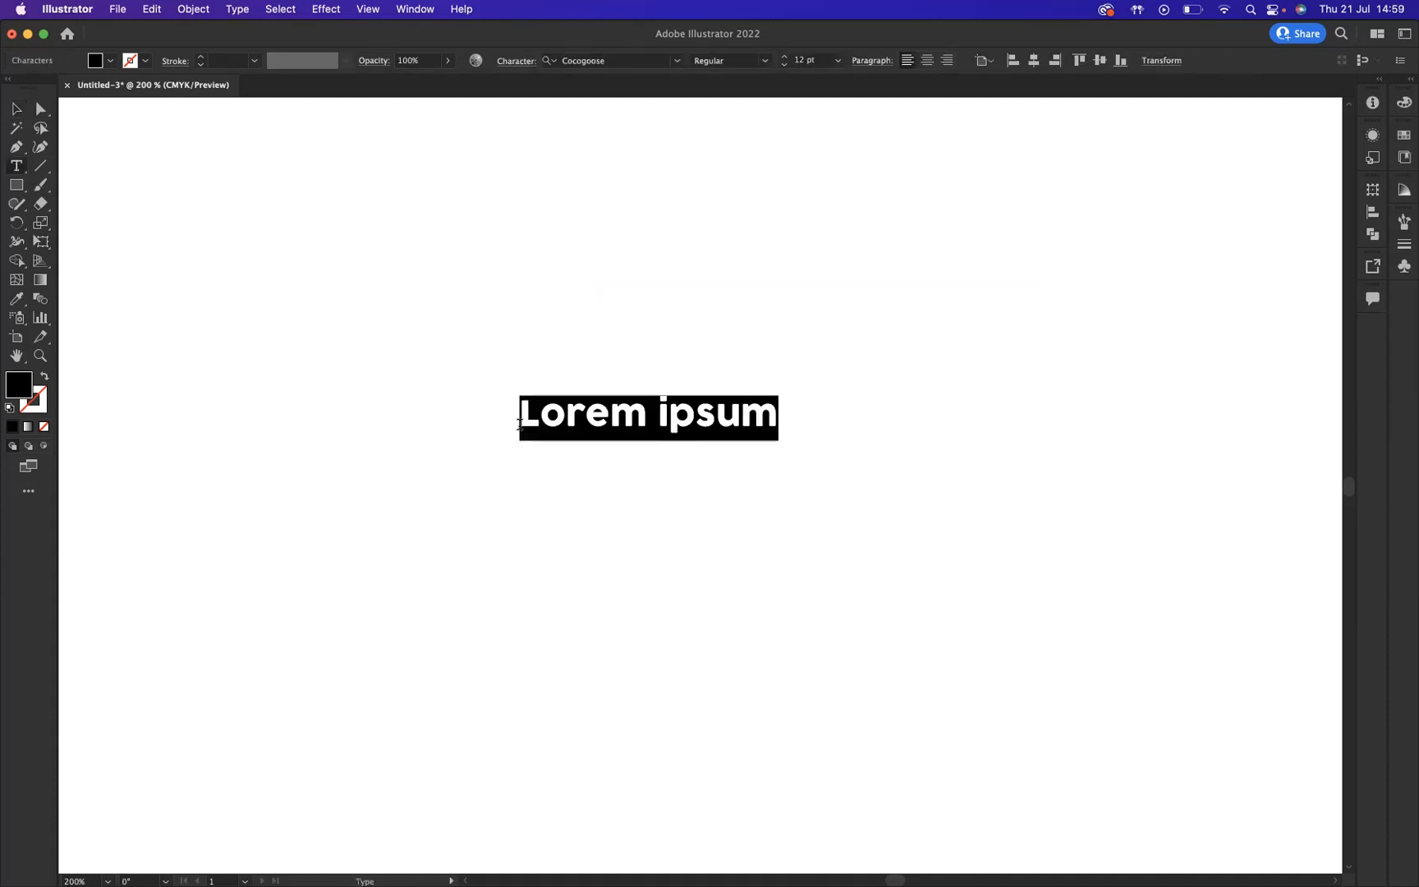
key("Delete")
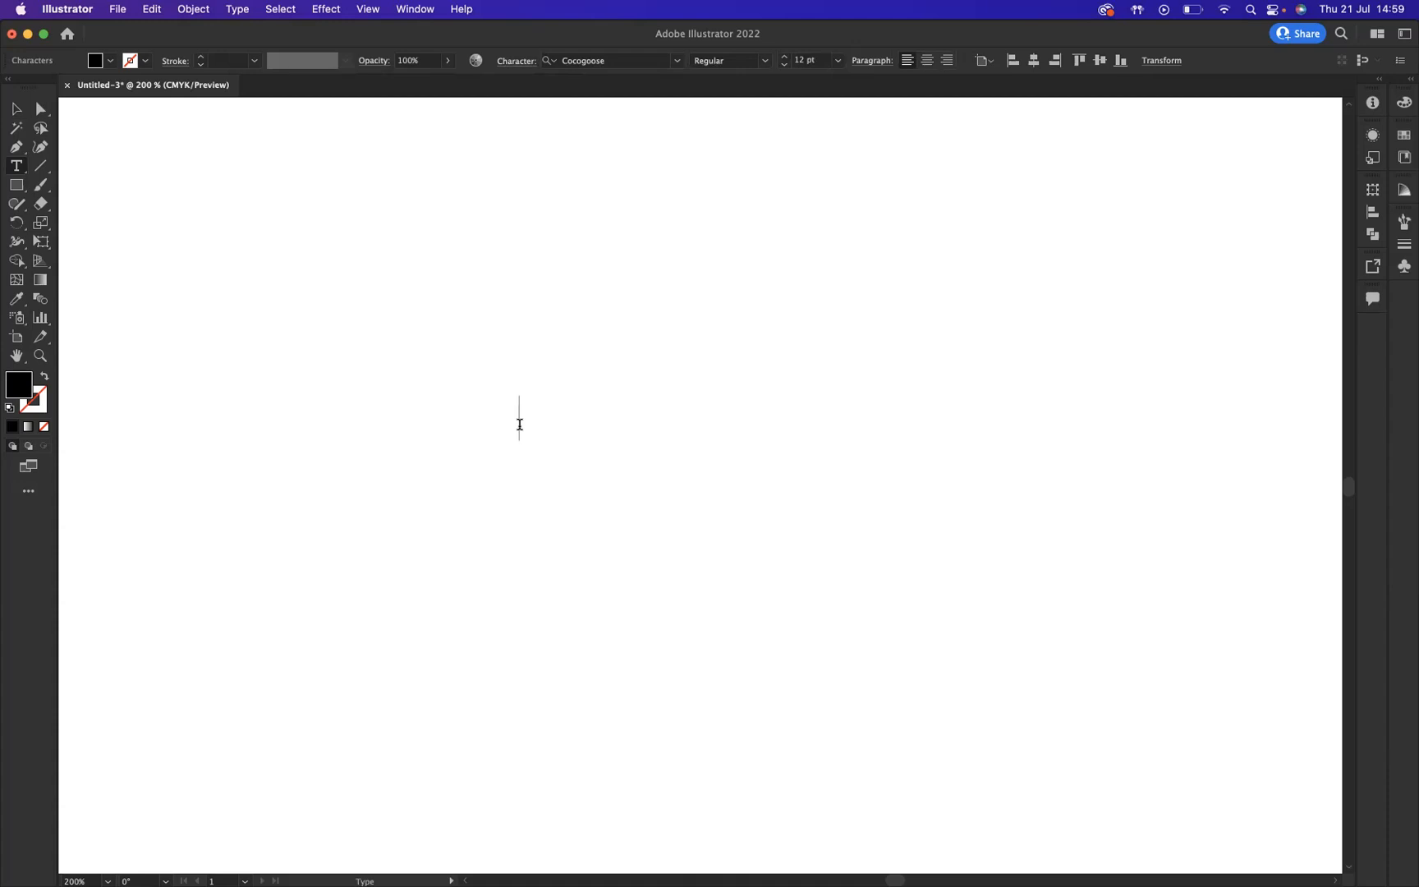
type("B")
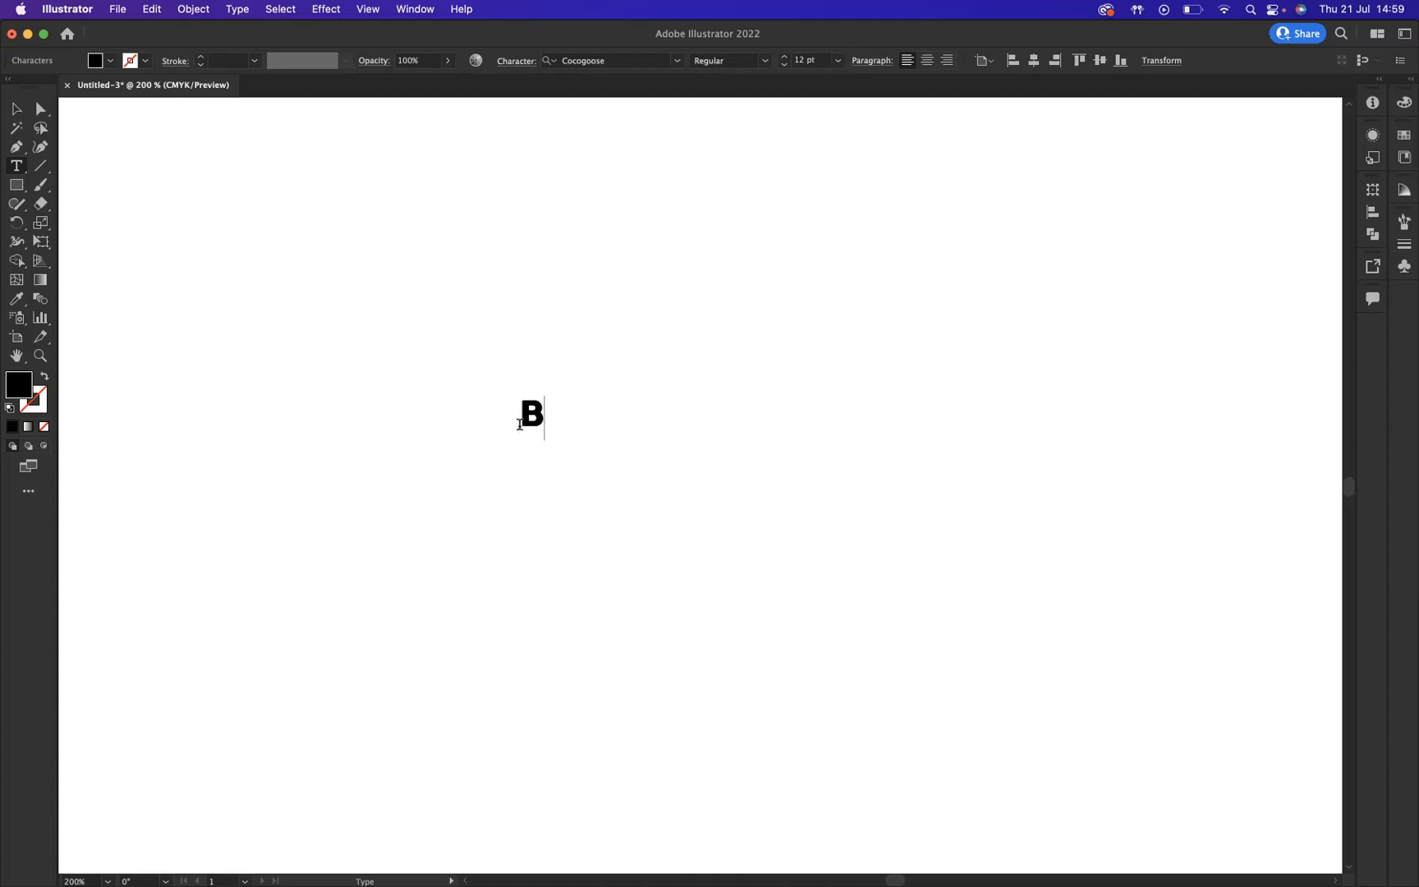
type("LUE SK")
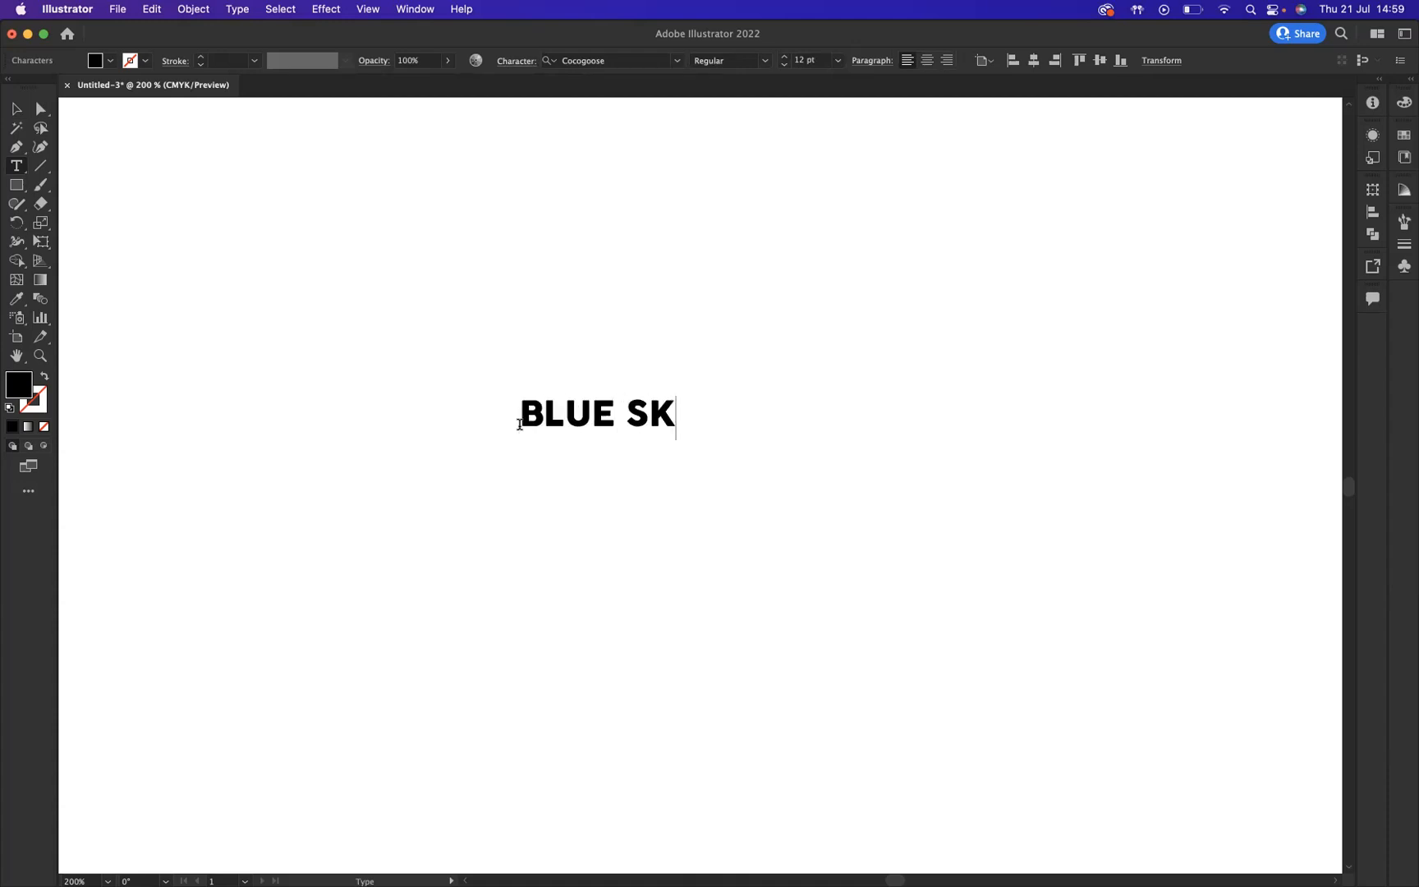
type("Y GA")
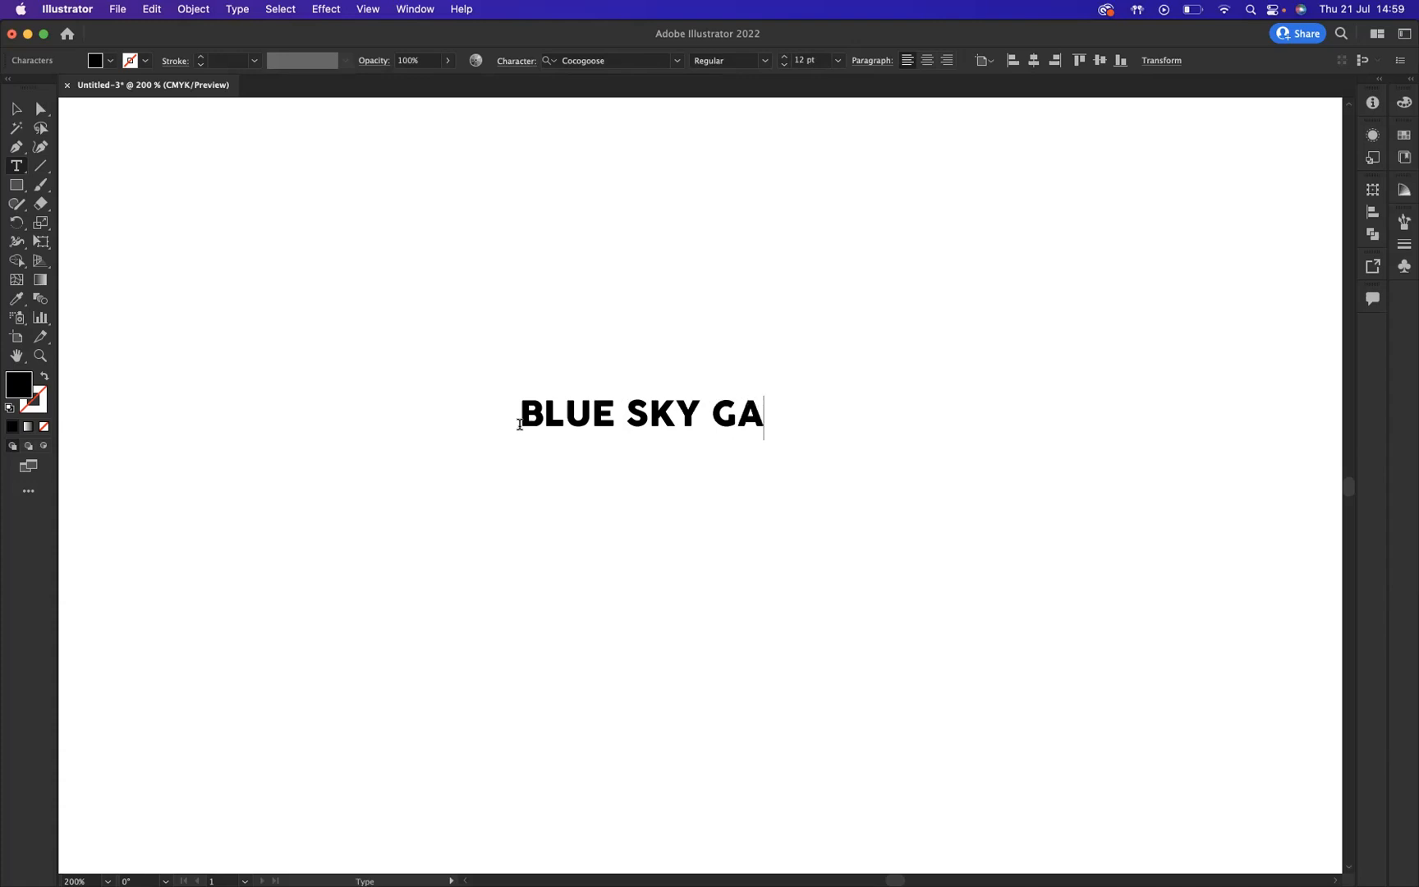
type("RPHICS")
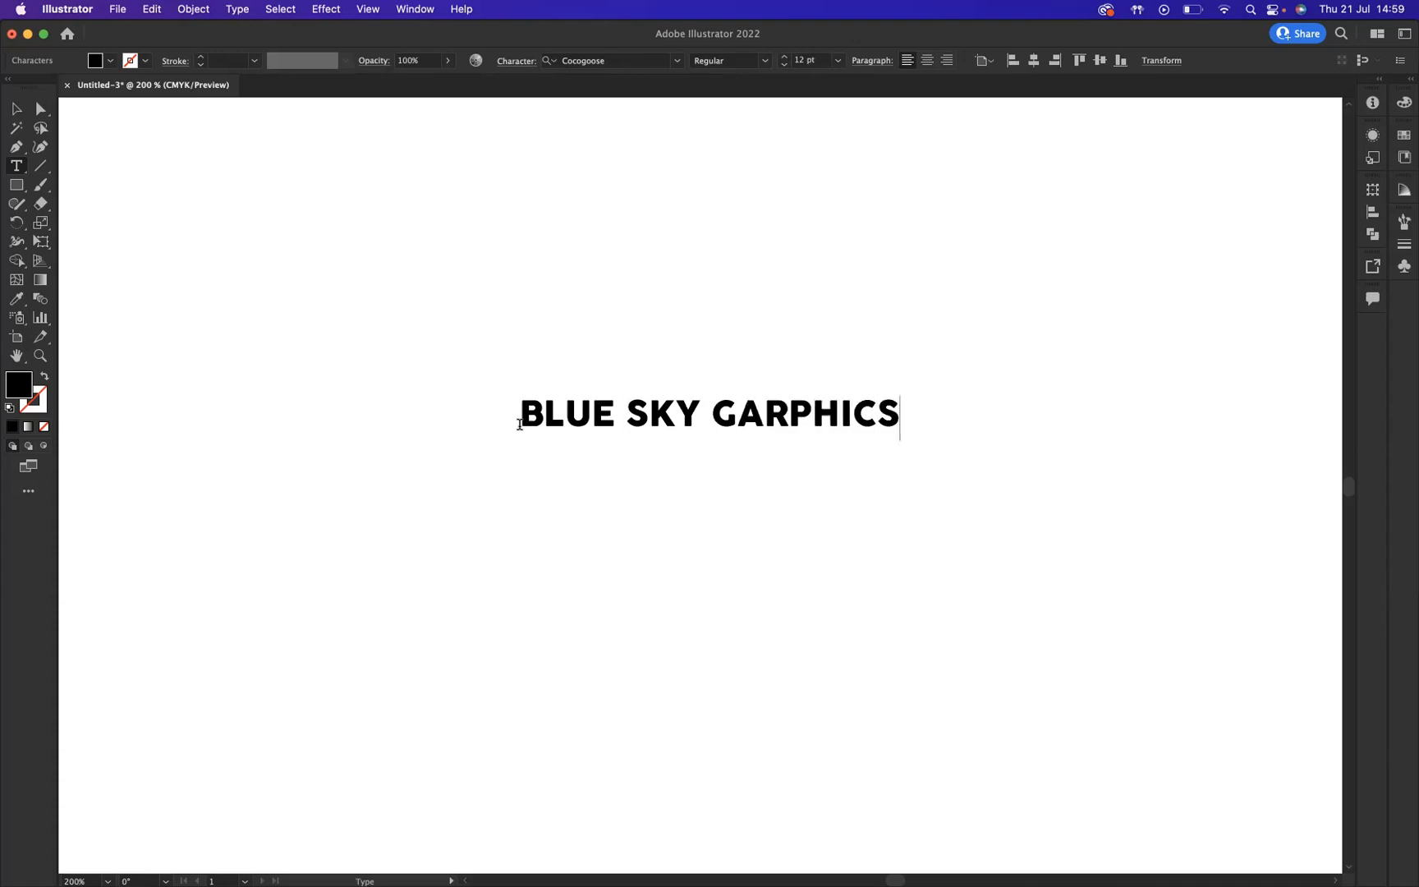
key("Backspace")
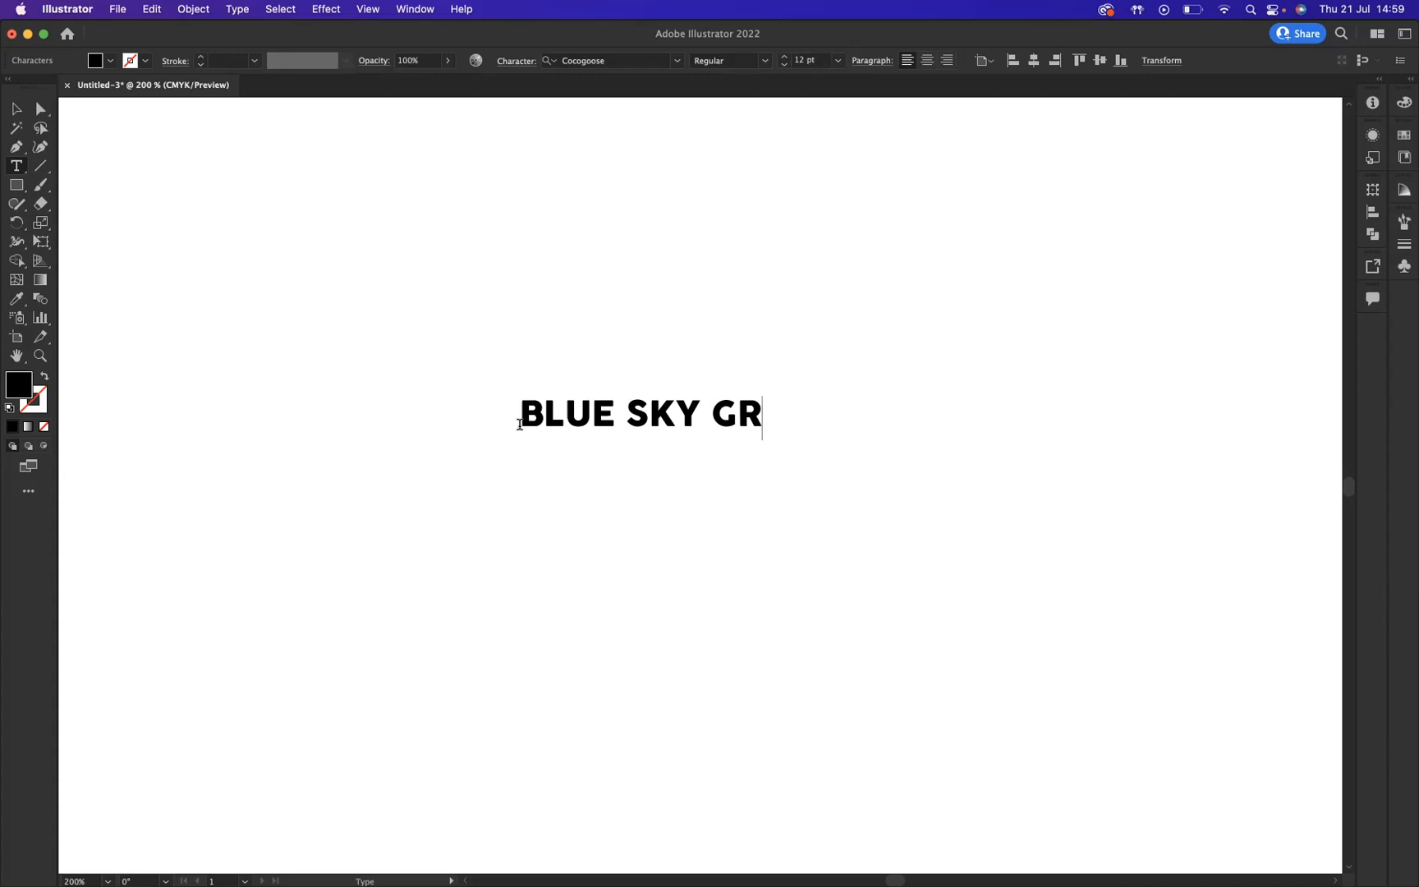
type("APHICS")
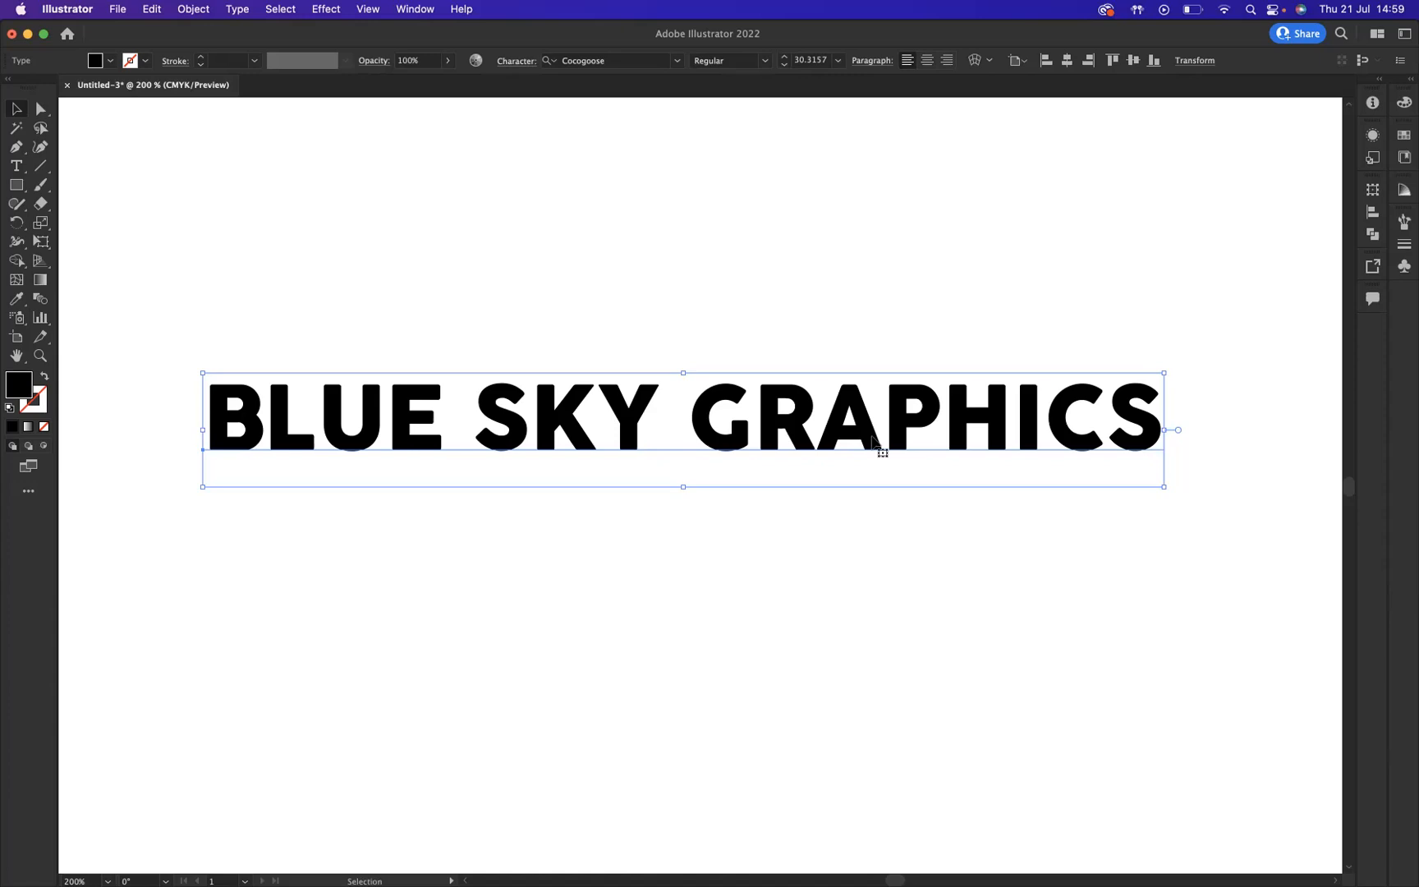
mouse_move(1017, 184)
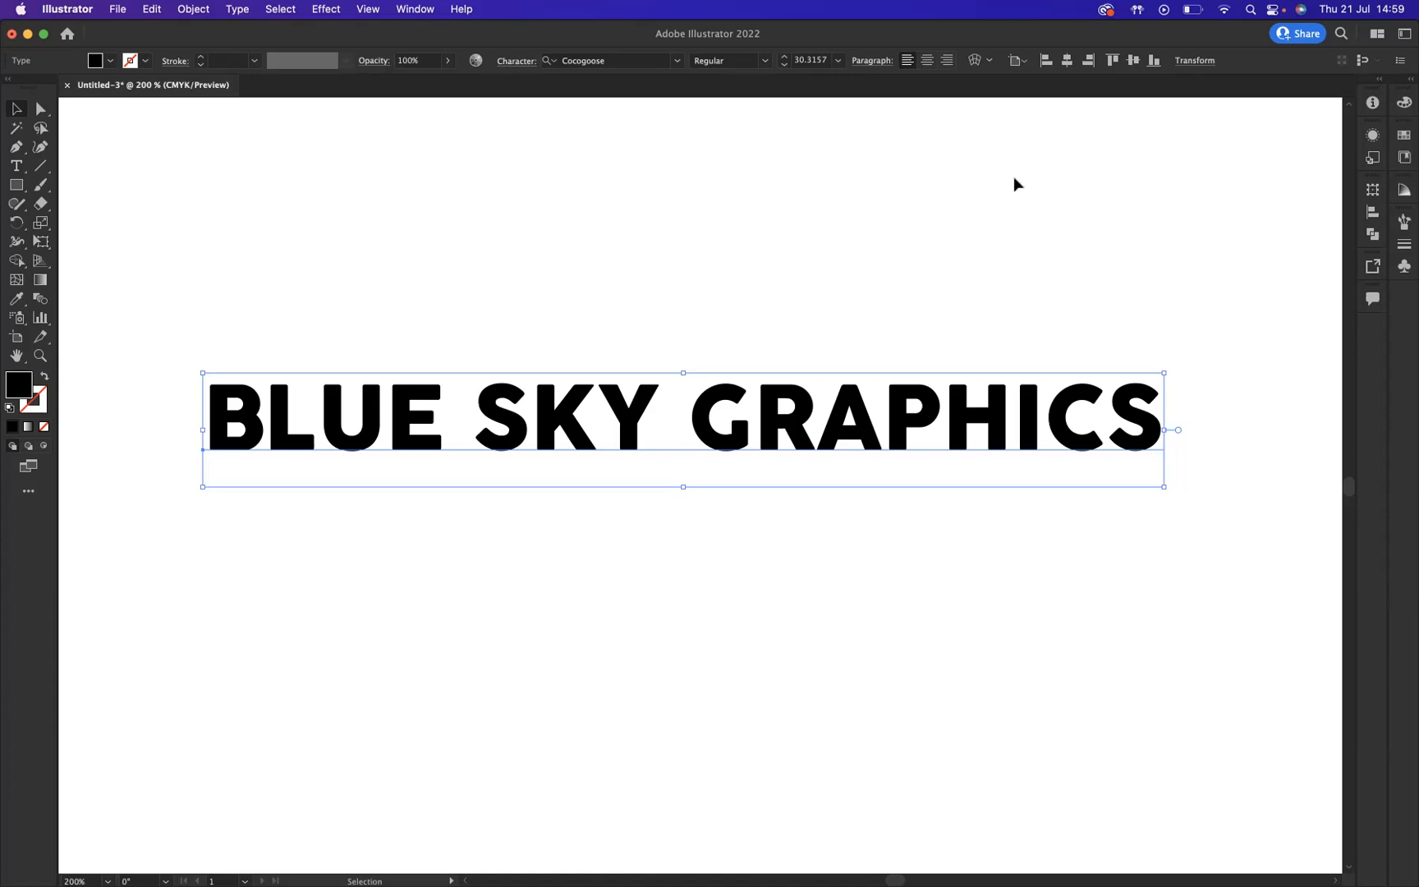